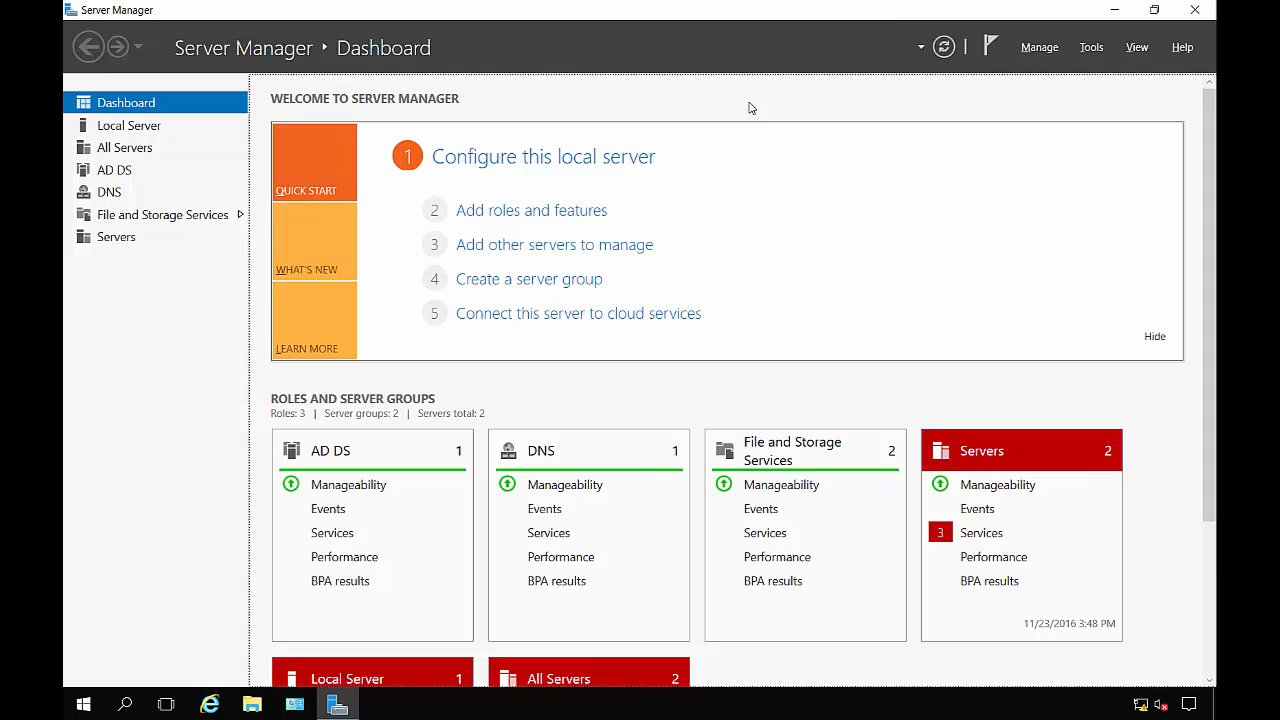
# Step: Launch Group Policy Management from Server Manager's Tools menu
pyautogui.click(1091, 47)
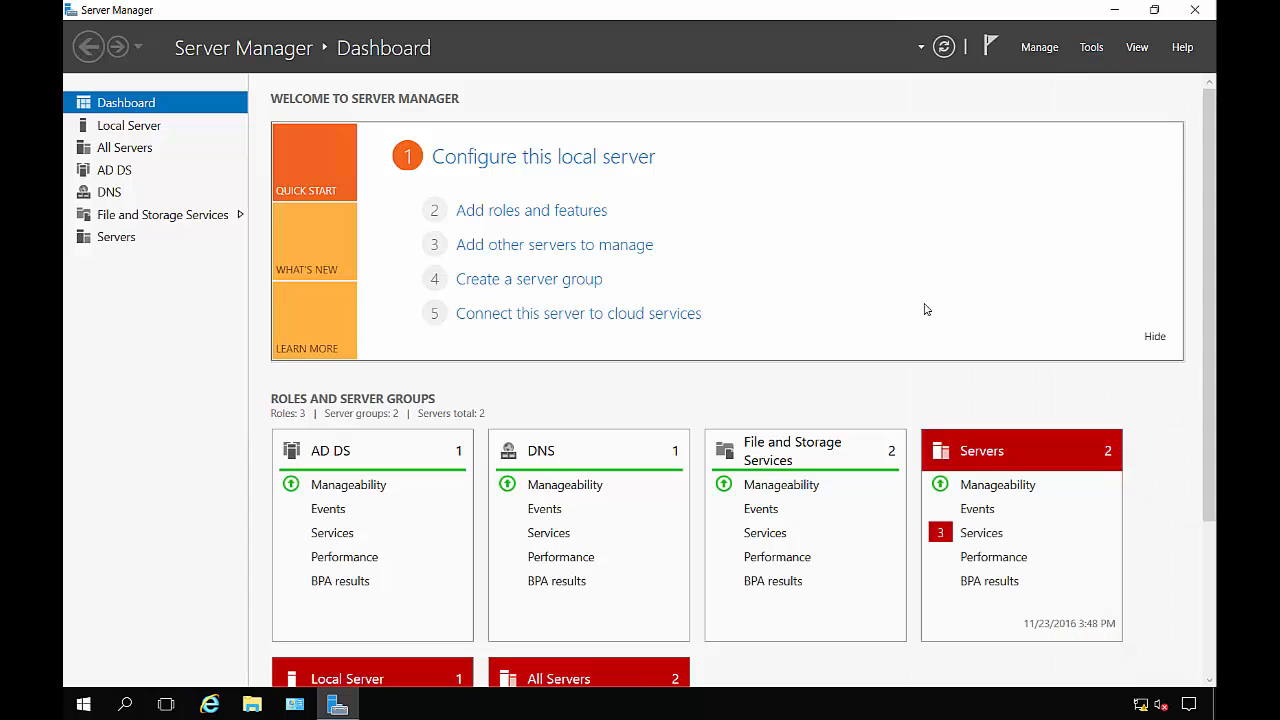
pyautogui.click(380, 704)
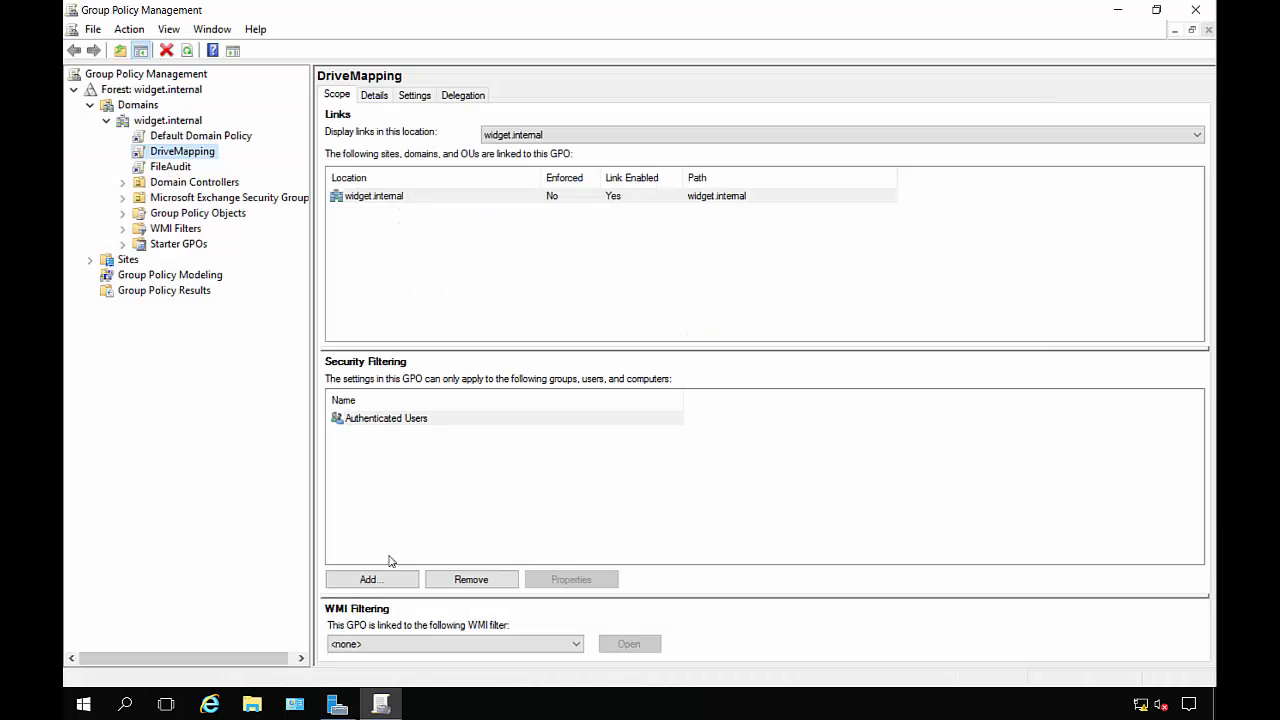
pyautogui.click(251, 704)
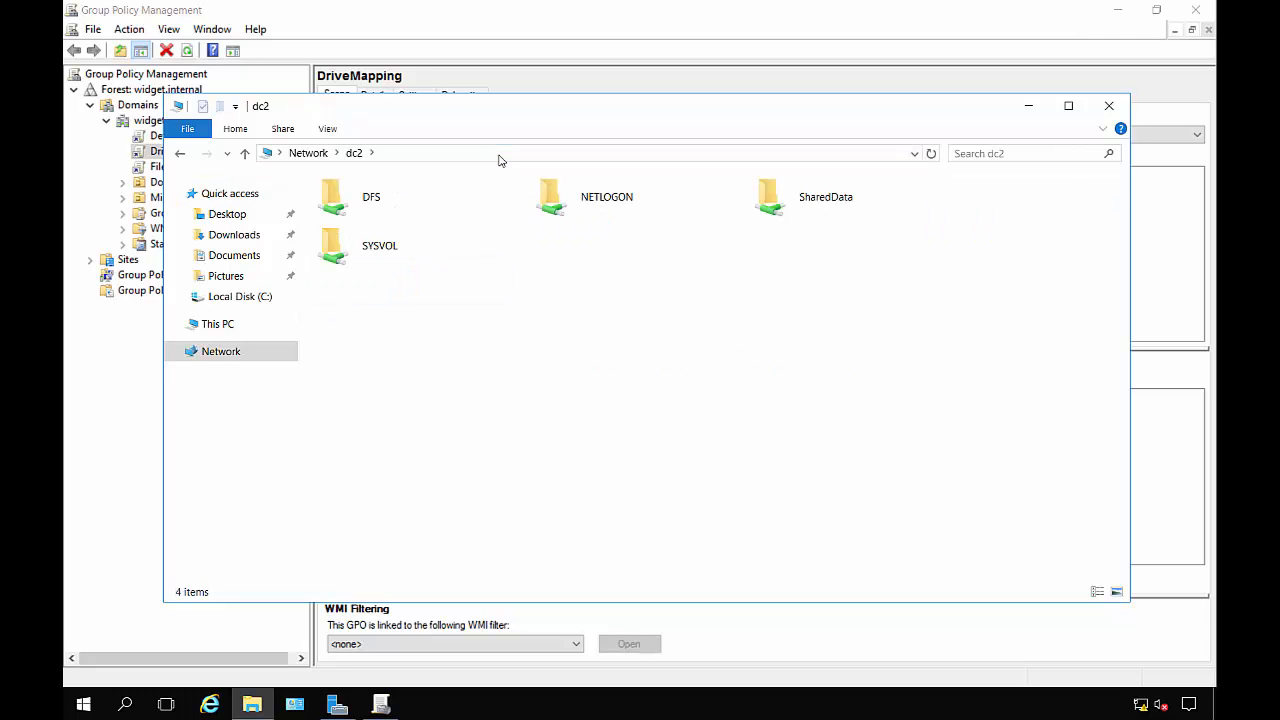
pyautogui.doubleClick(606, 196)
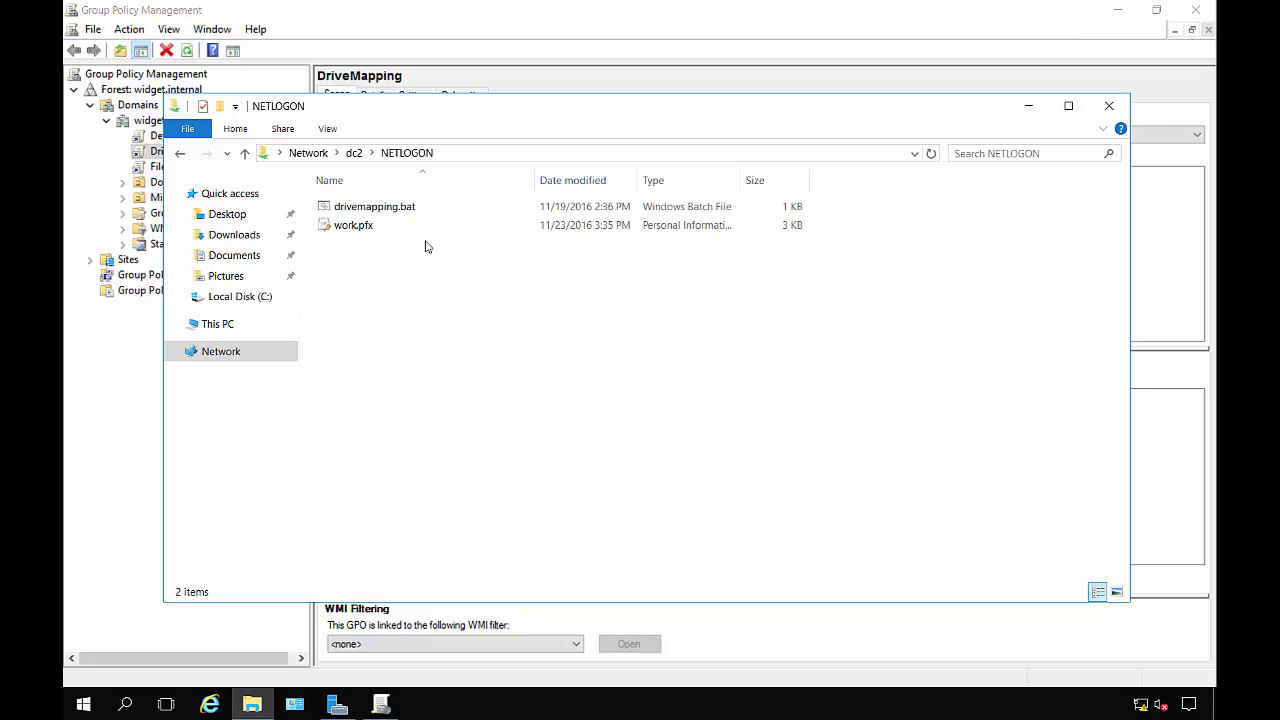
pyautogui.click(353, 224)
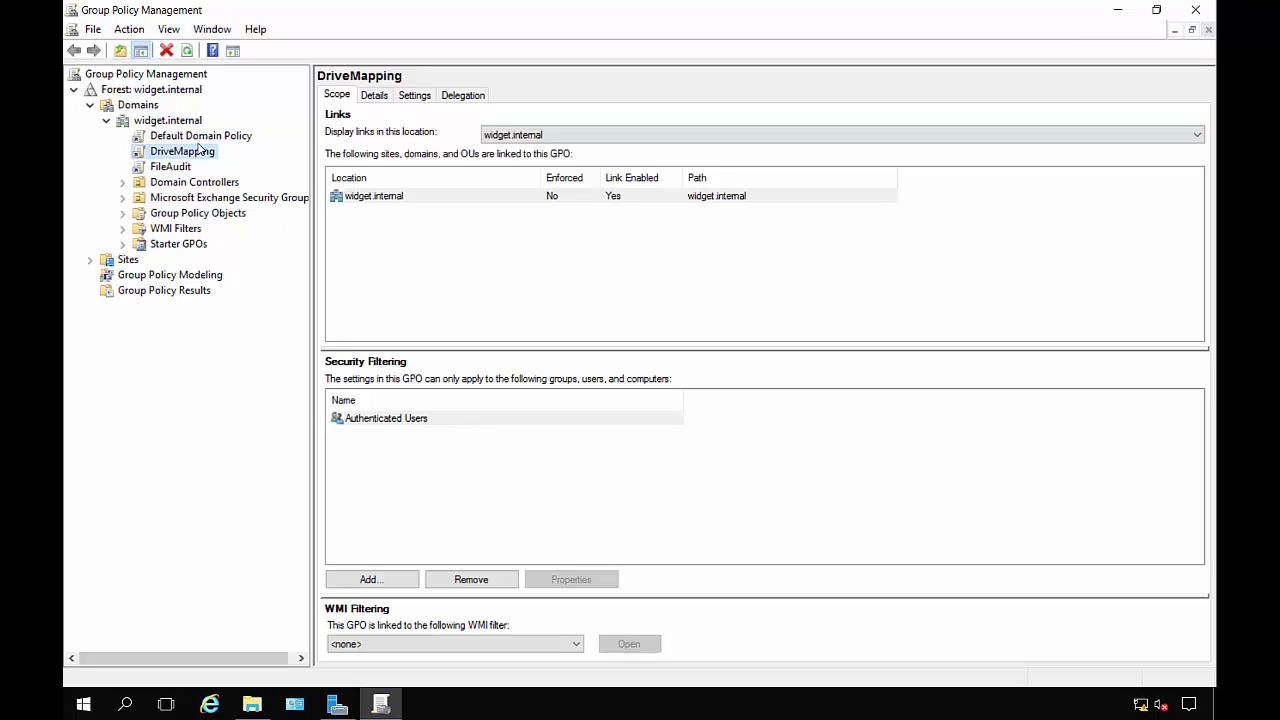
# Step: Create a GPO named 'WorkCertTrust' and link it to the widget.internal domain
pyautogui.rightClick(167, 120)
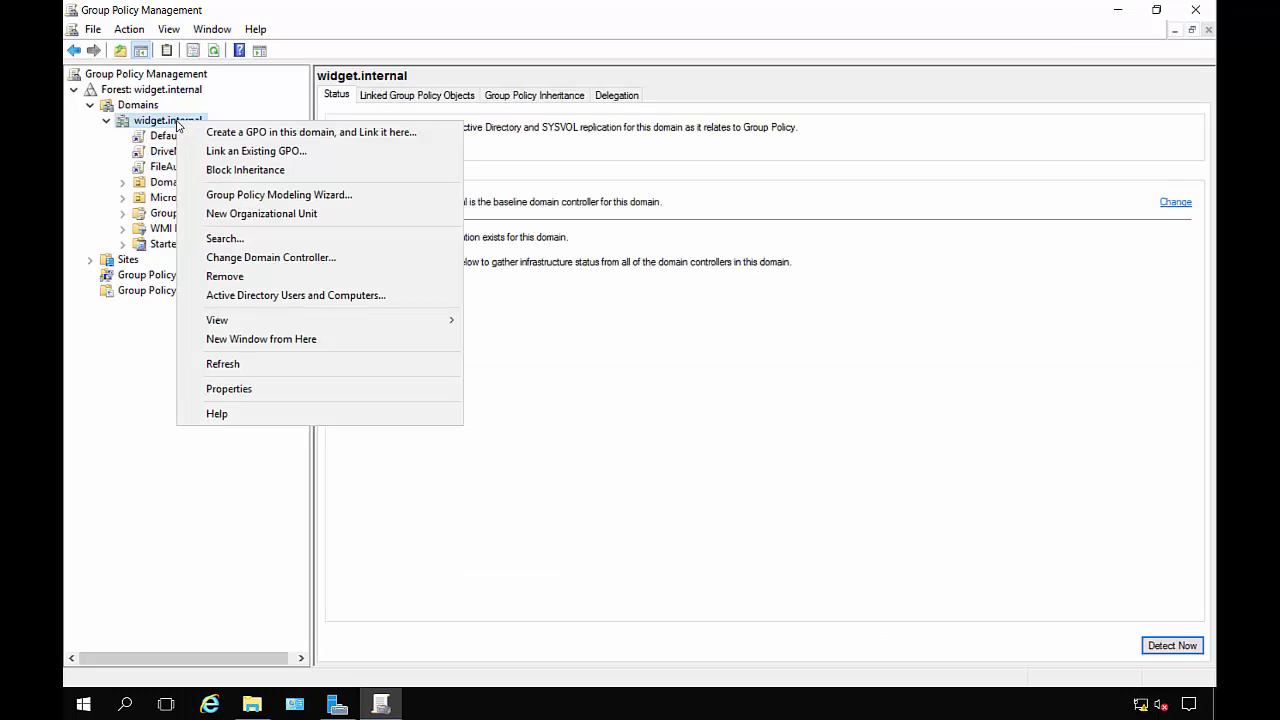
pyautogui.moveTo(311, 131)
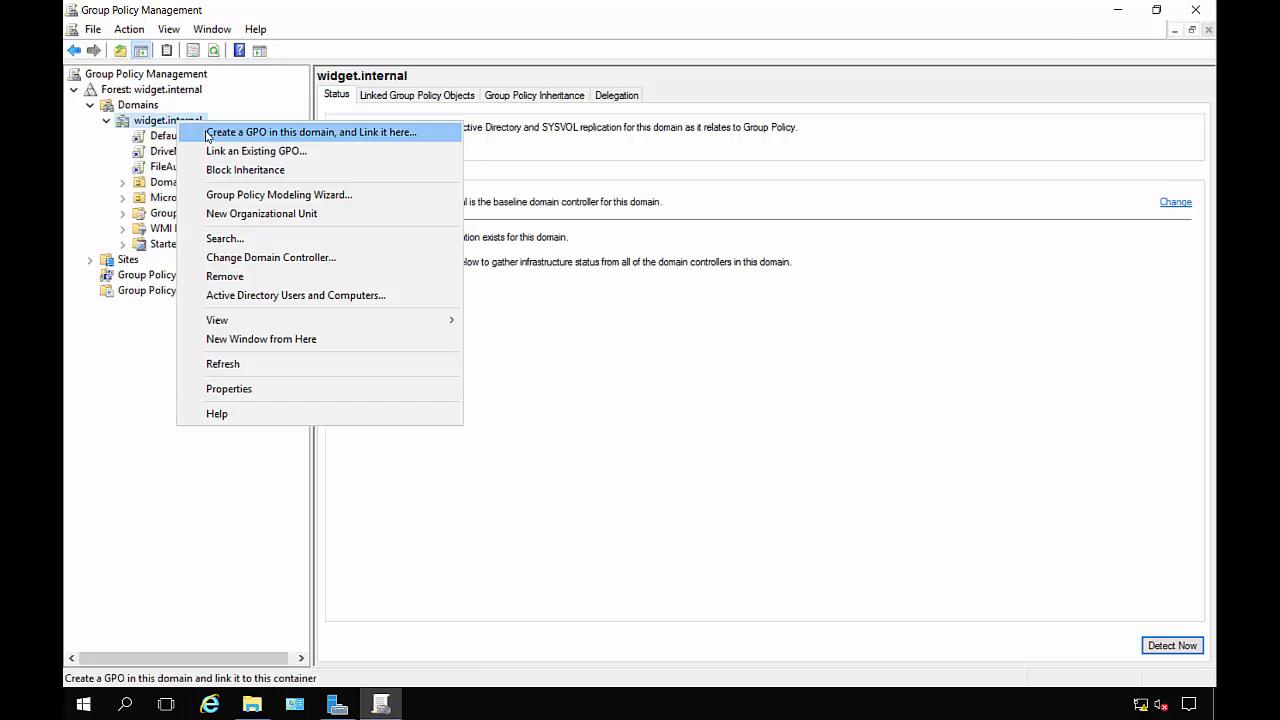
pyautogui.click(311, 131)
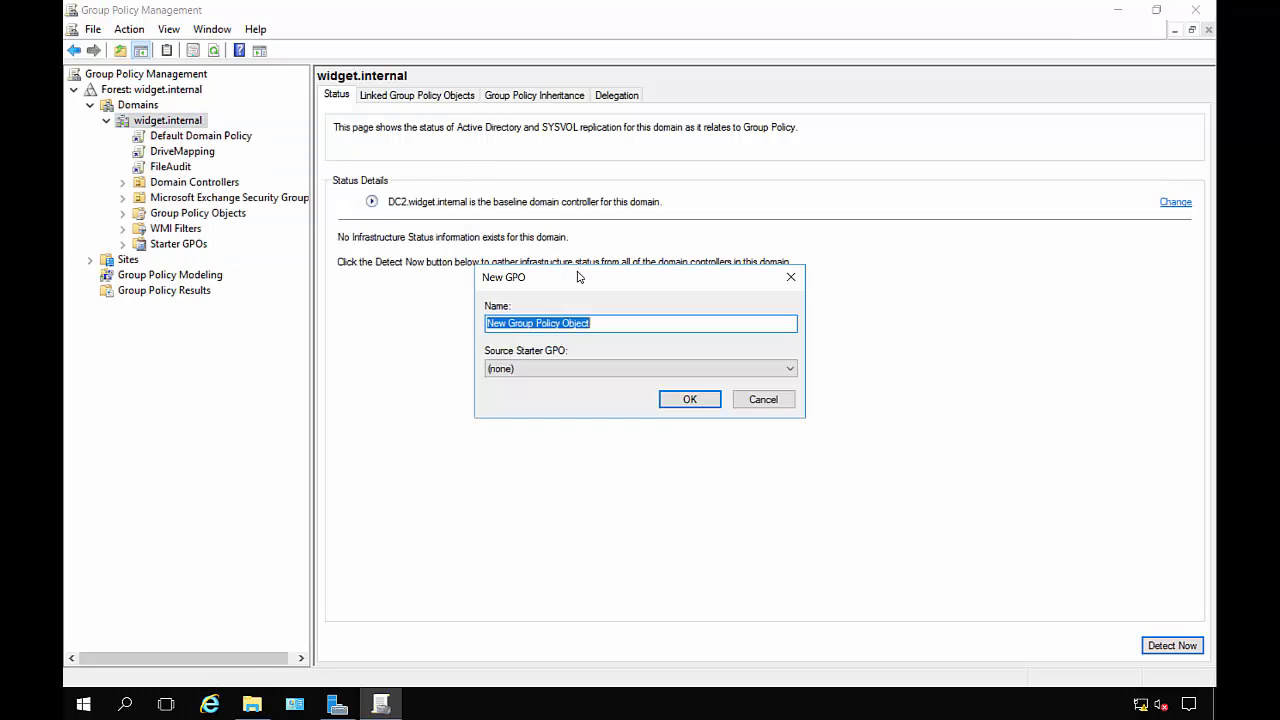
pyautogui.moveTo(617, 290)
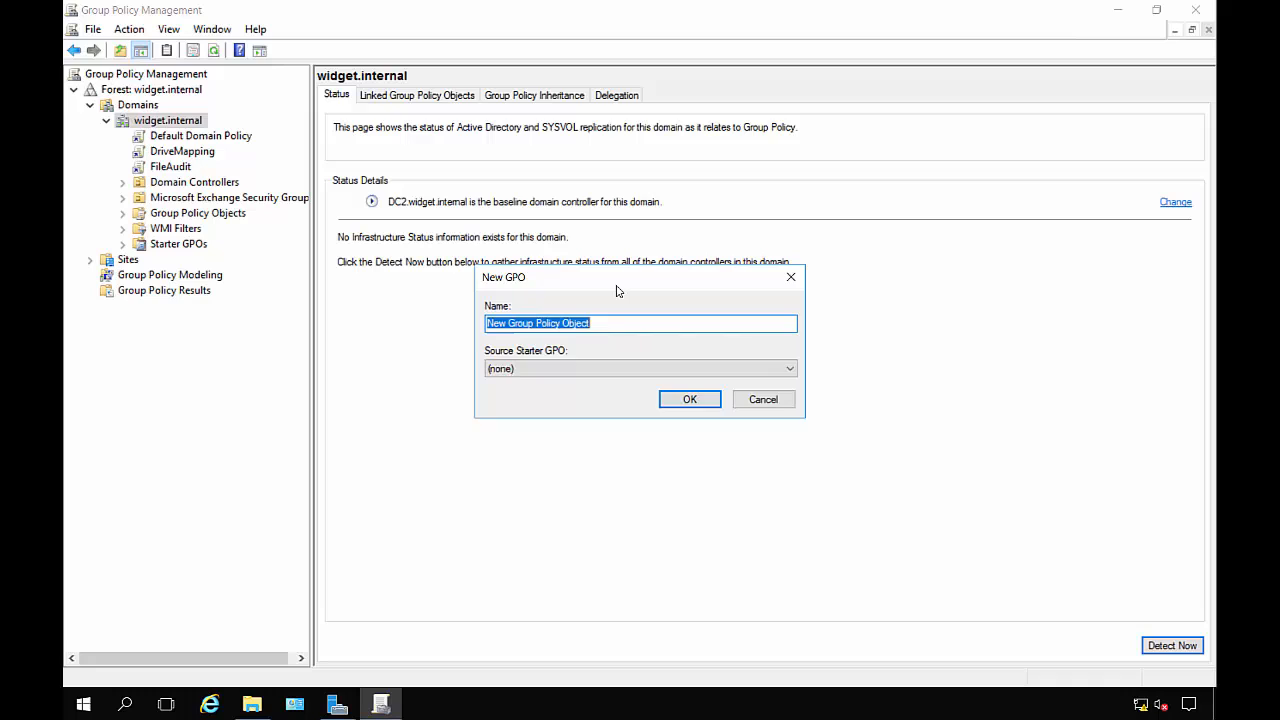
pyautogui.write('WorkCer')
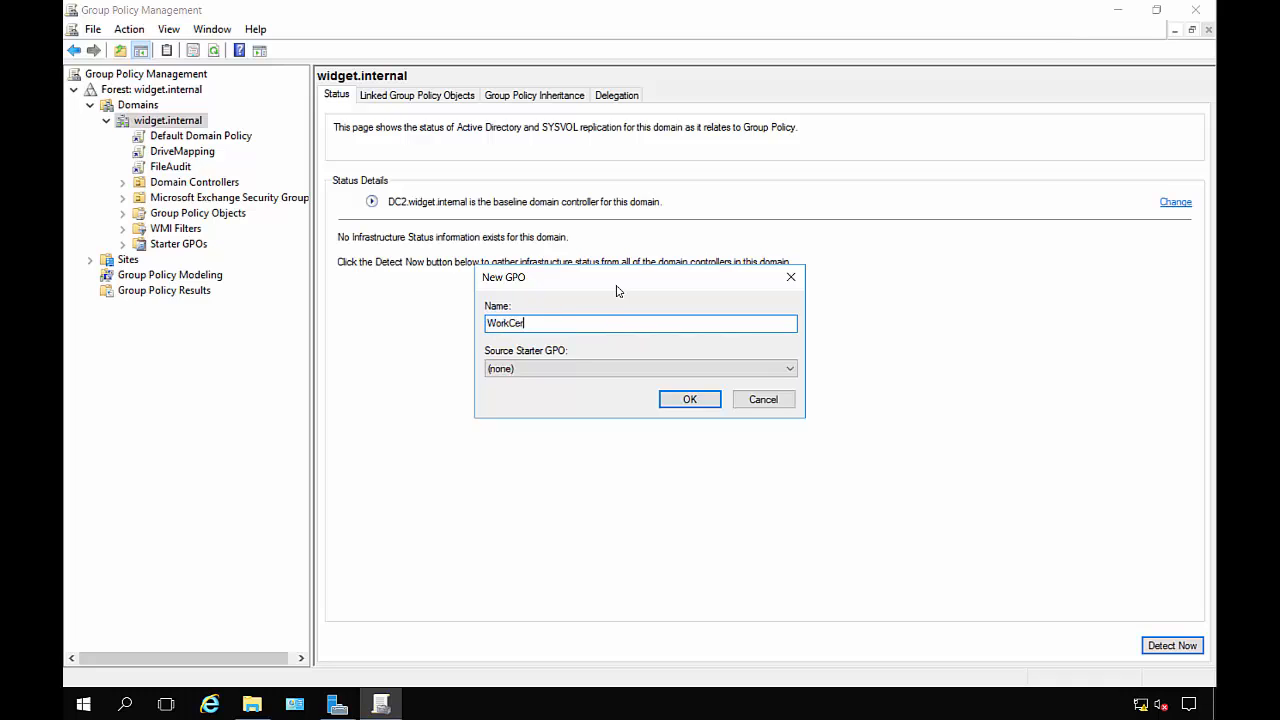
pyautogui.write('tTrust')
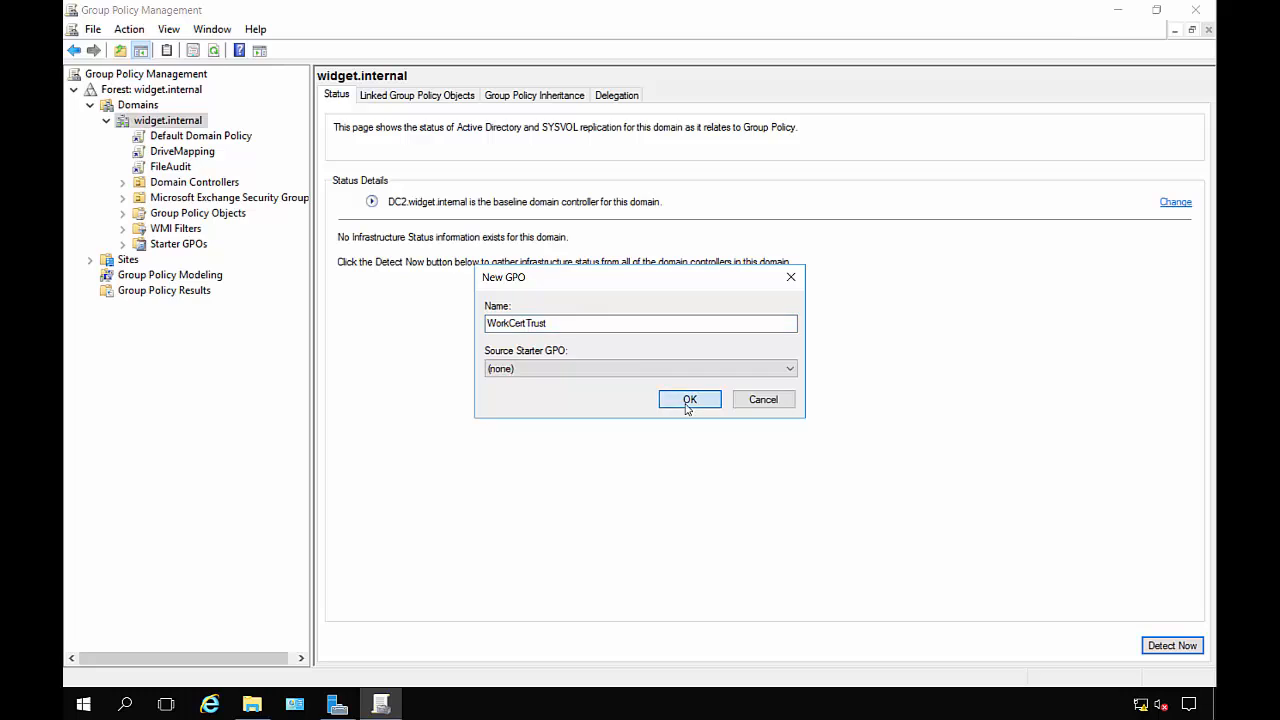
pyautogui.click(689, 399)
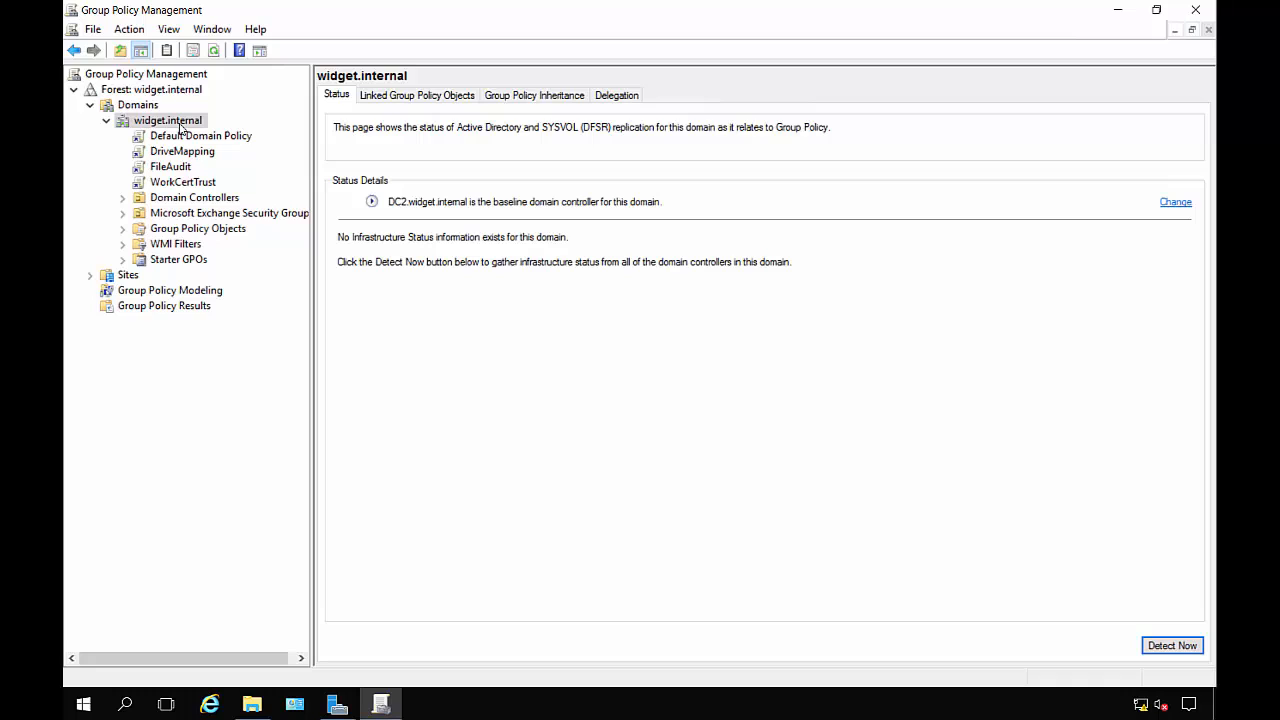
pyautogui.moveTo(182, 120)
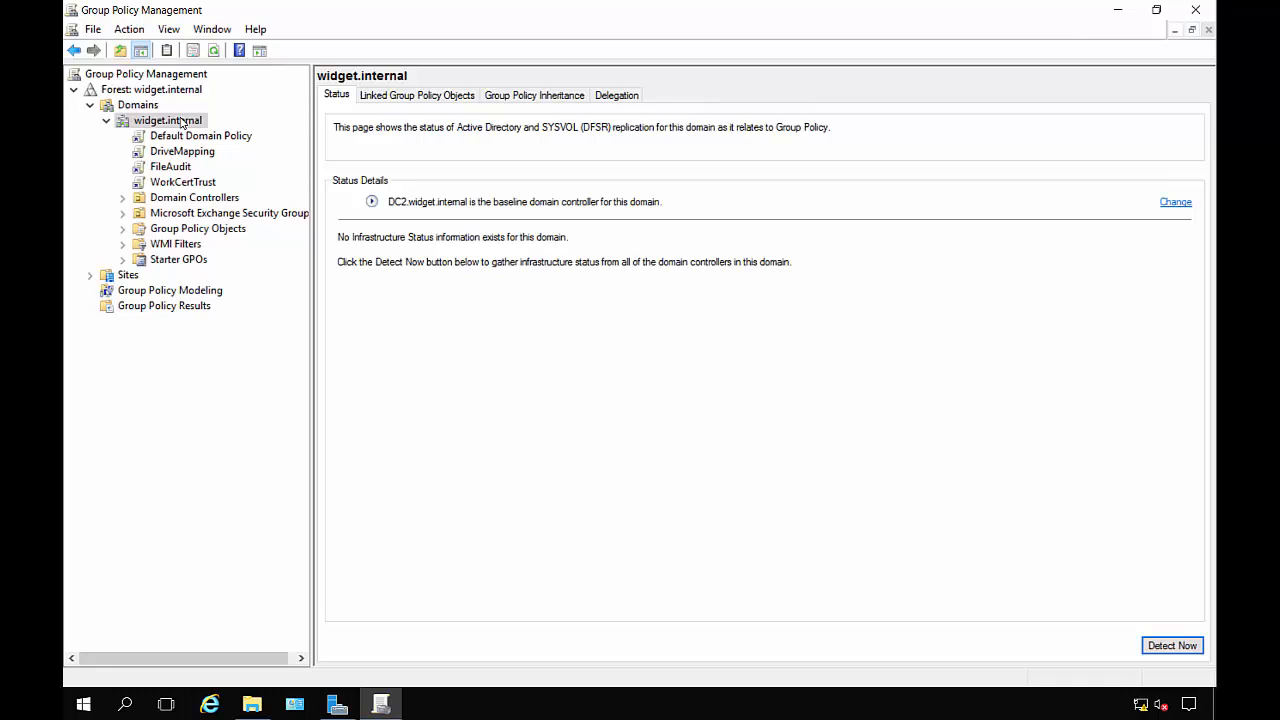
# Step: Select the WorkCertTrust link under widget.internal and bring up its context menu
pyautogui.click(183, 182)
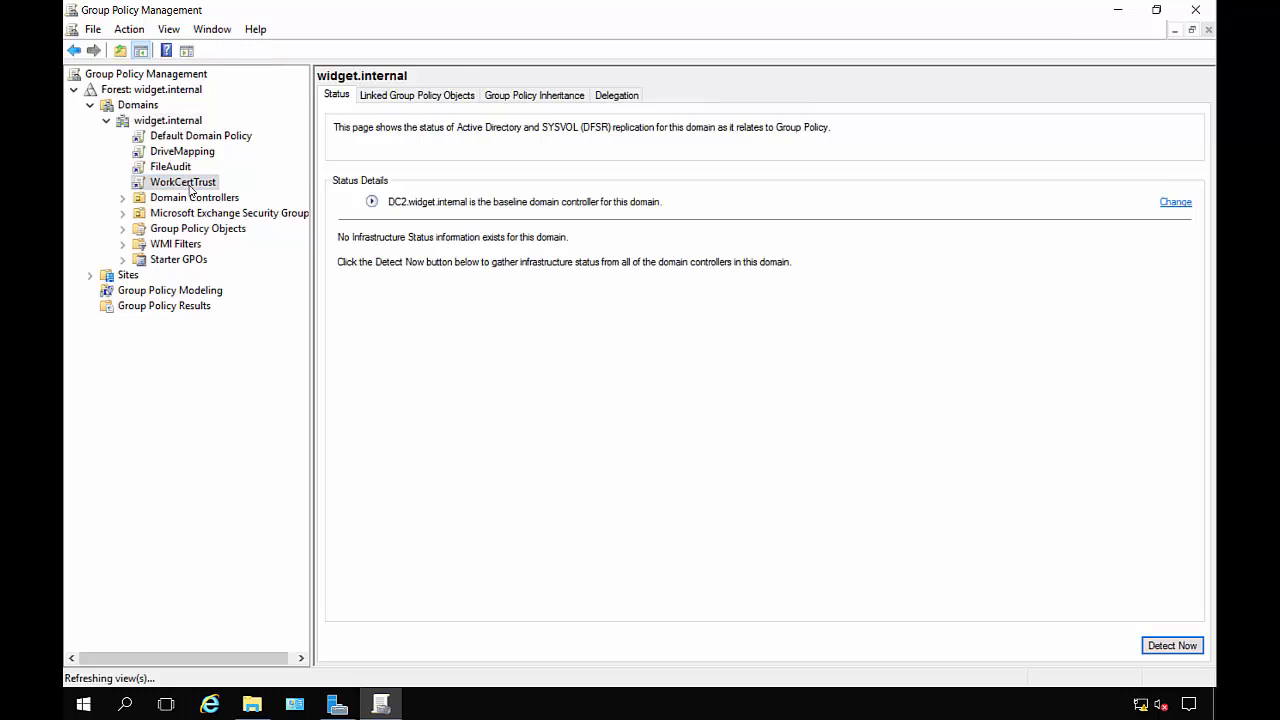
pyautogui.rightClick(183, 182)
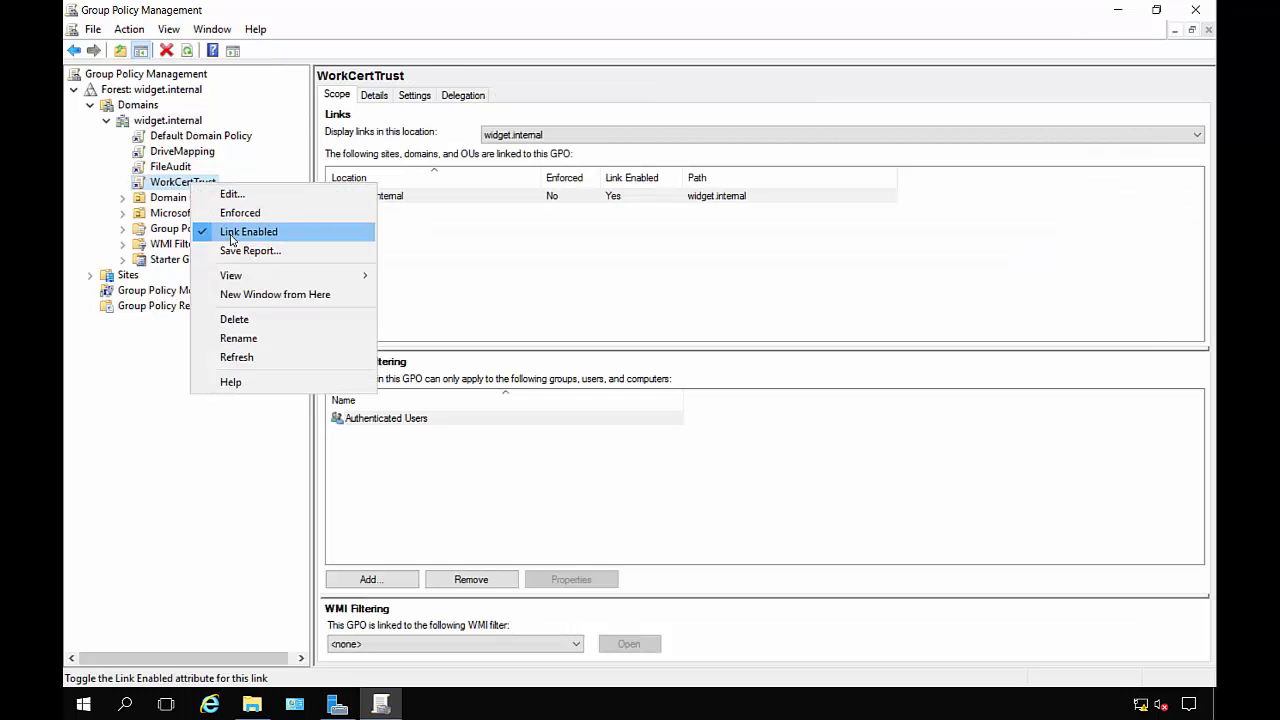
pyautogui.moveTo(240, 213)
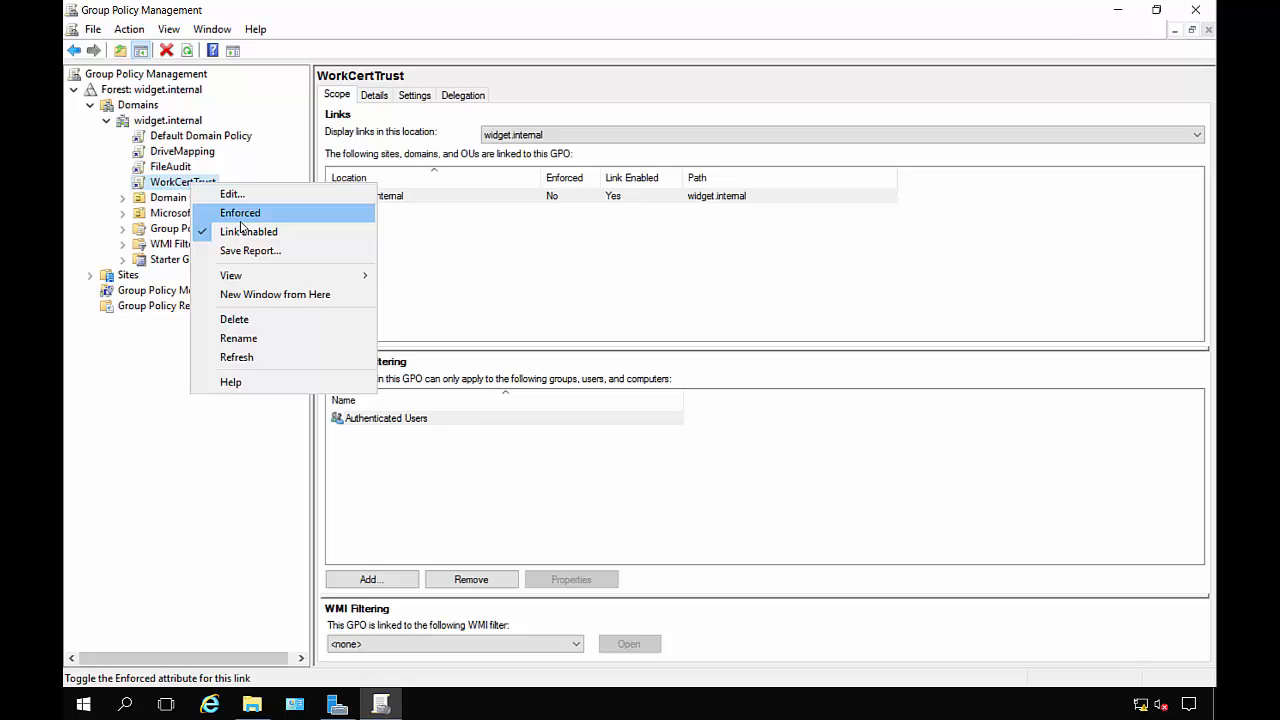
pyautogui.moveTo(245, 218)
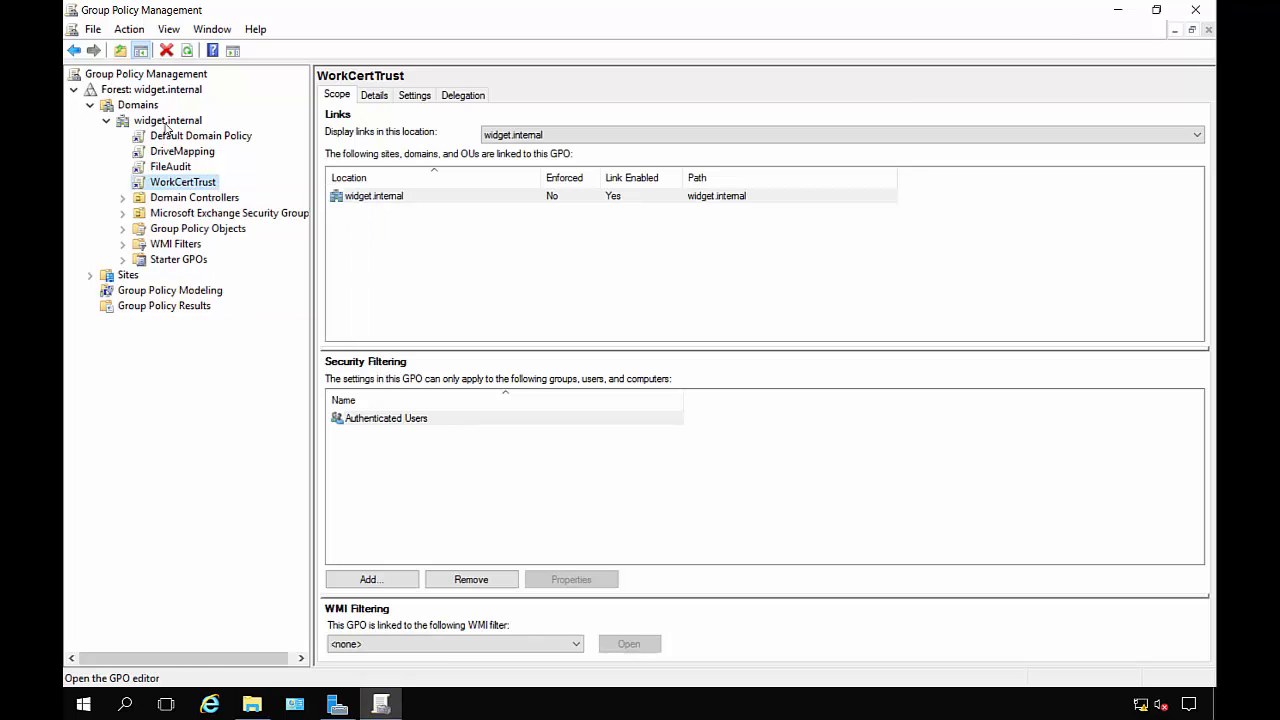
pyautogui.click(167, 120)
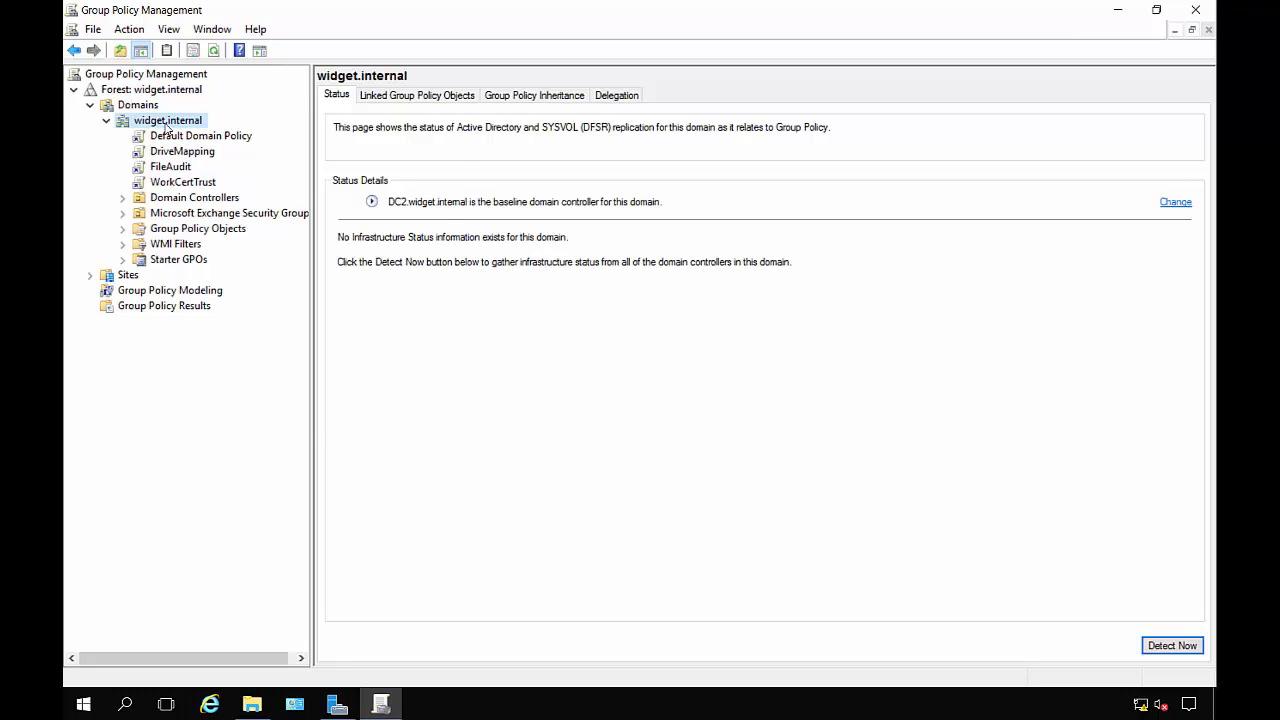
pyautogui.rightClick(167, 120)
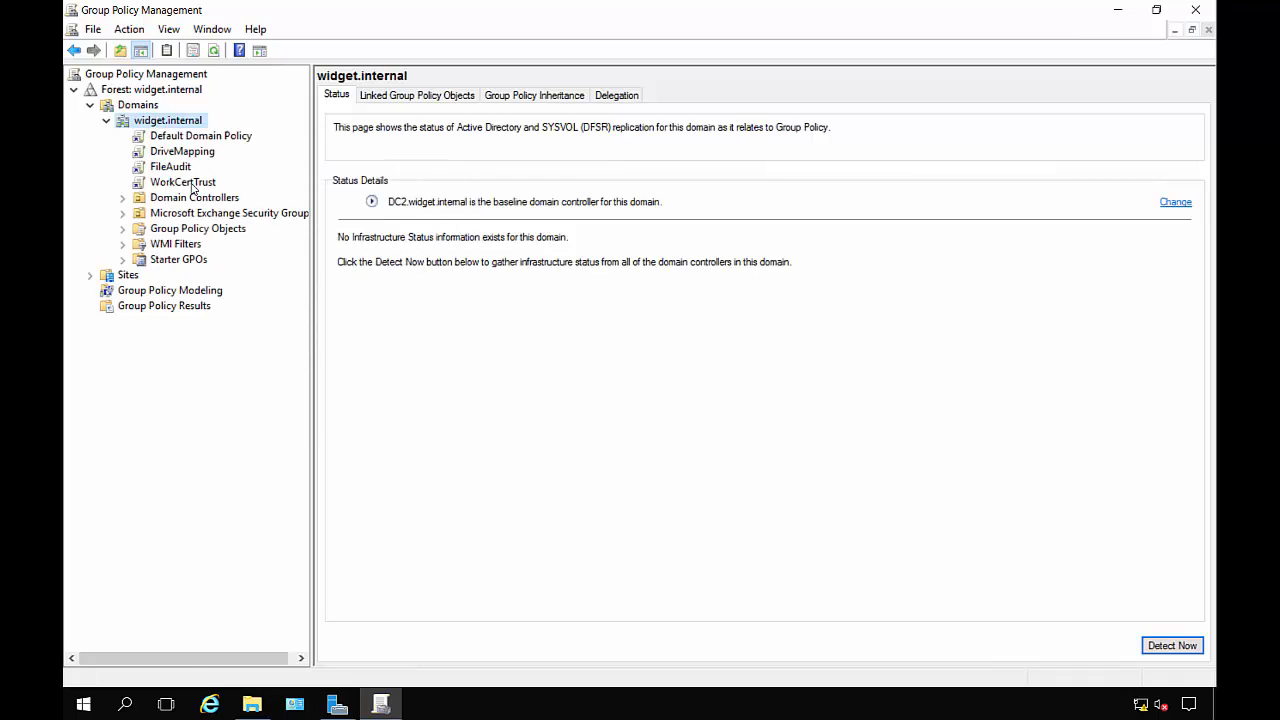
pyautogui.click(182, 182)
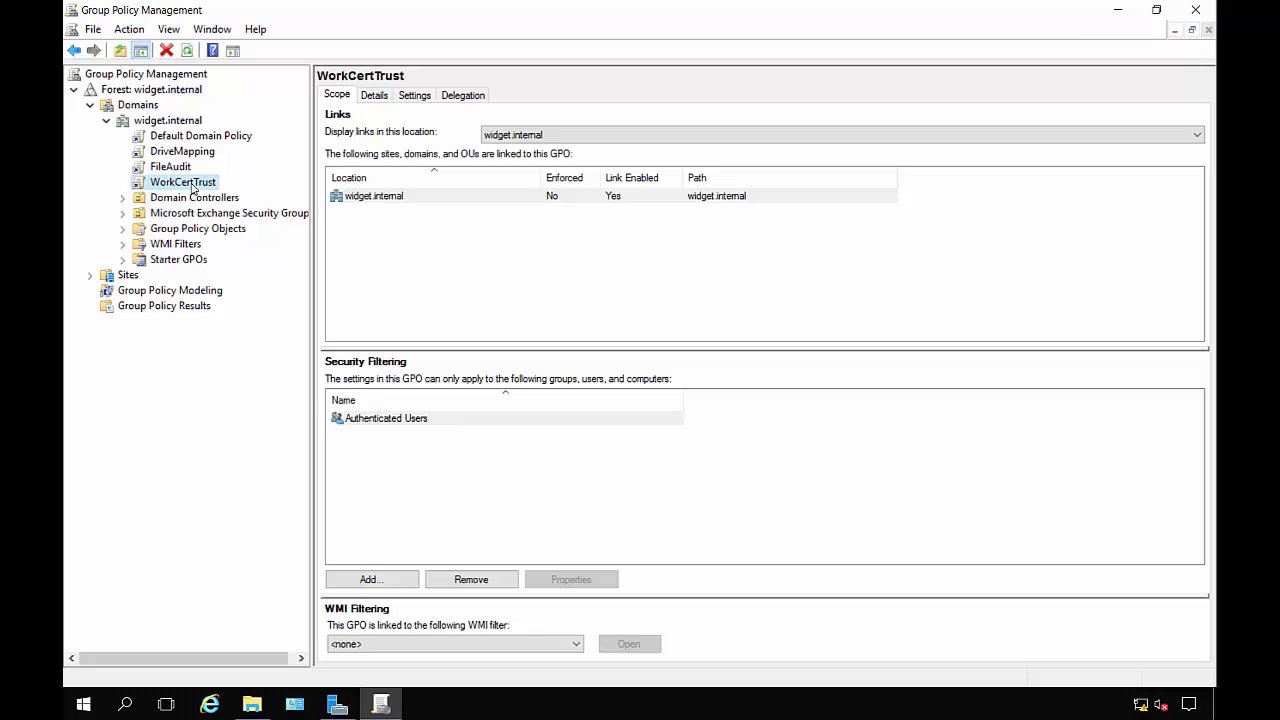
pyautogui.rightClick(183, 182)
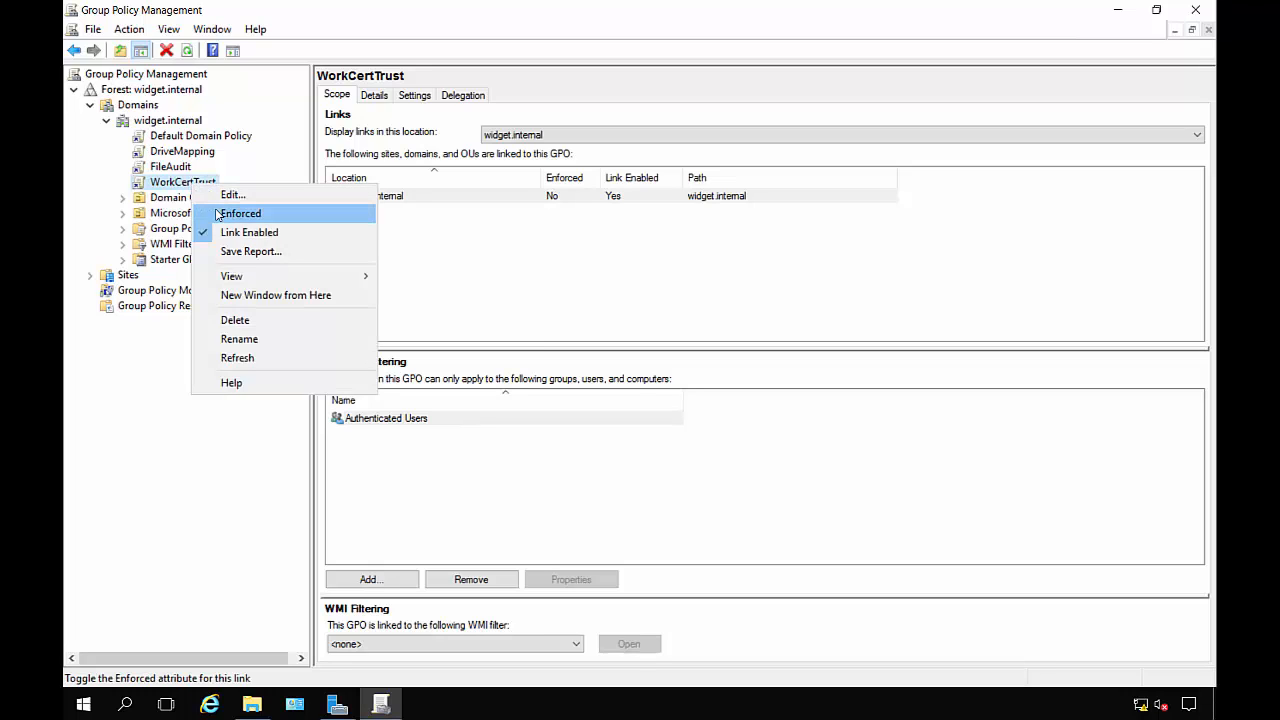
pyautogui.moveTo(232, 195)
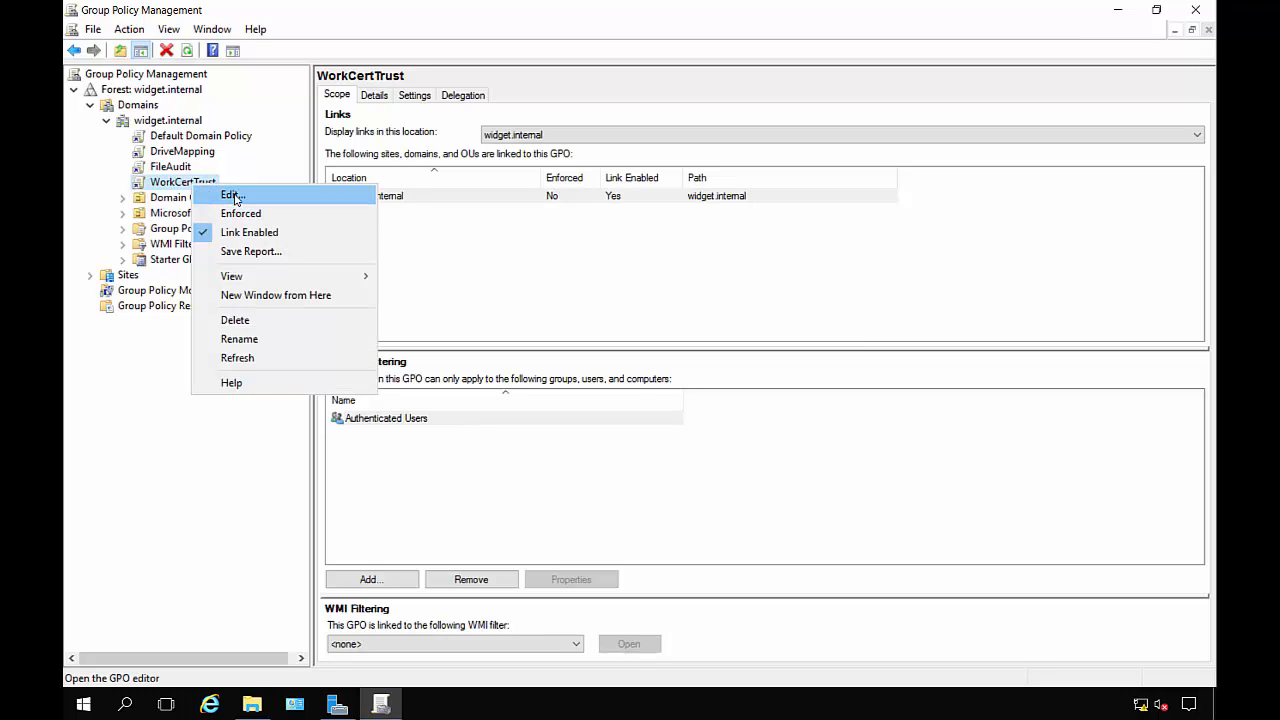
# Step: Edit WorkCertTrust in a maximized editor and expand Computer Configuration policies
pyautogui.click(231, 195)
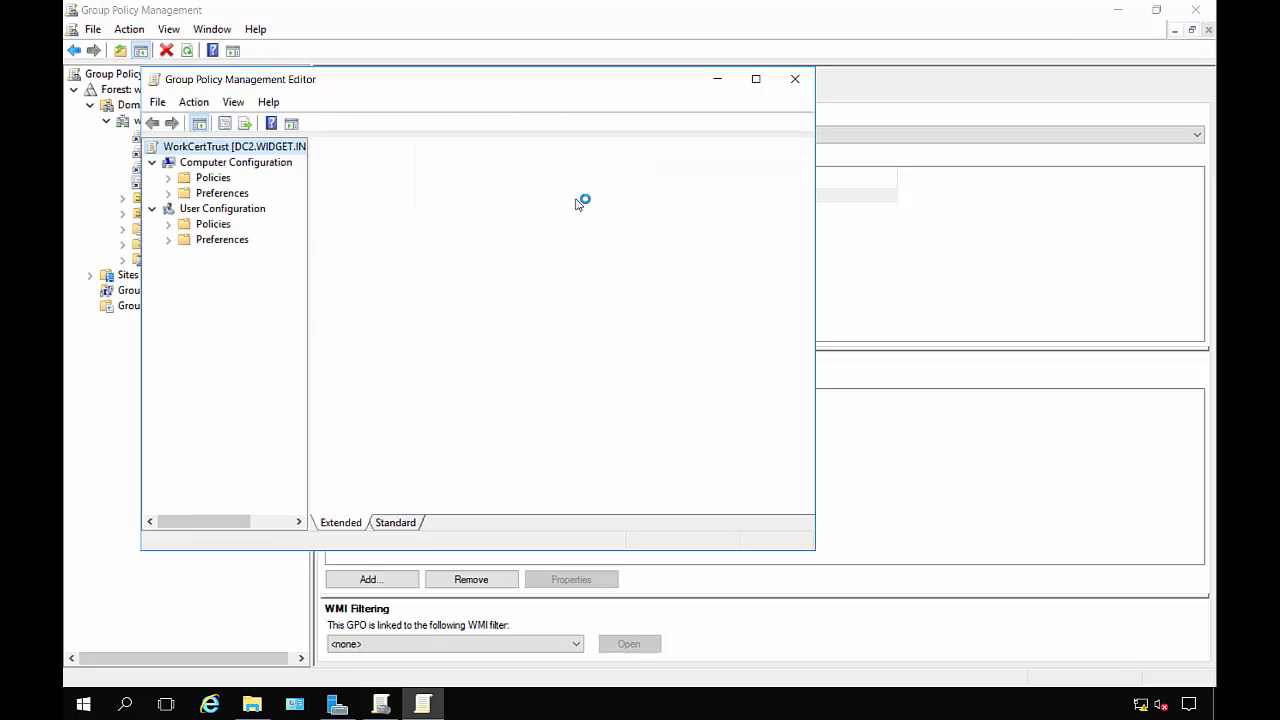
pyautogui.click(756, 79)
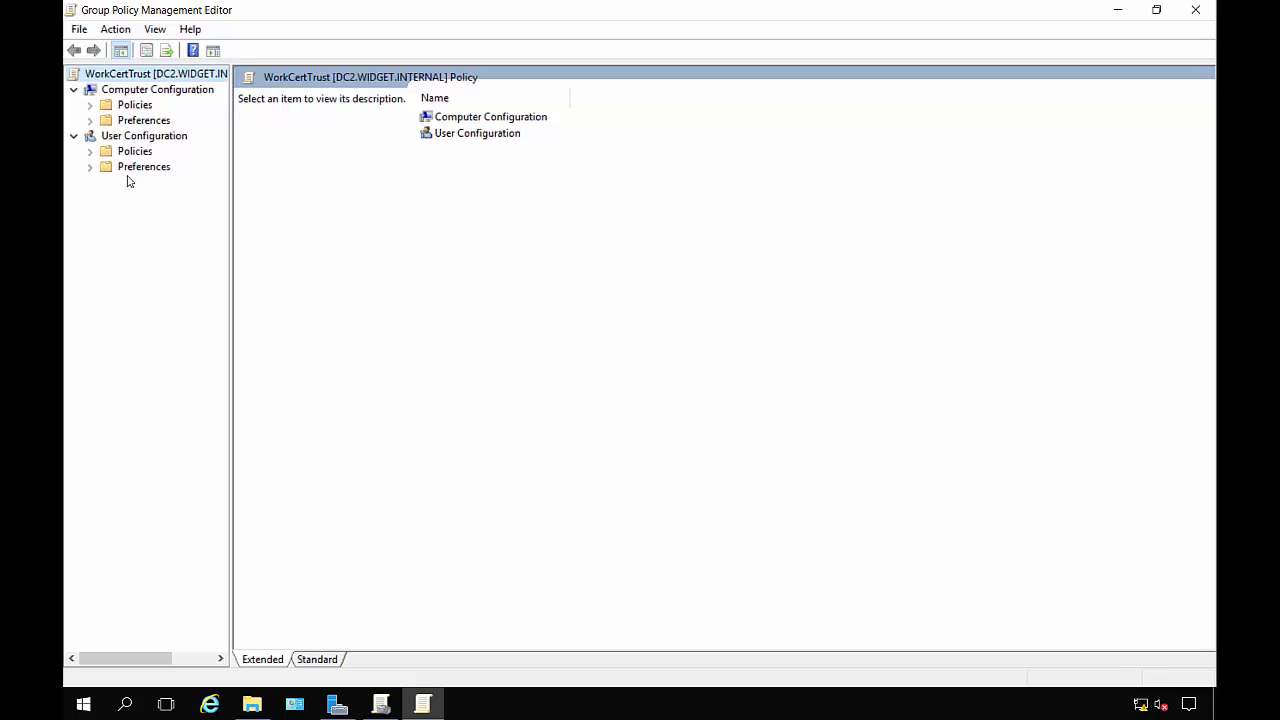
pyautogui.moveTo(135, 104)
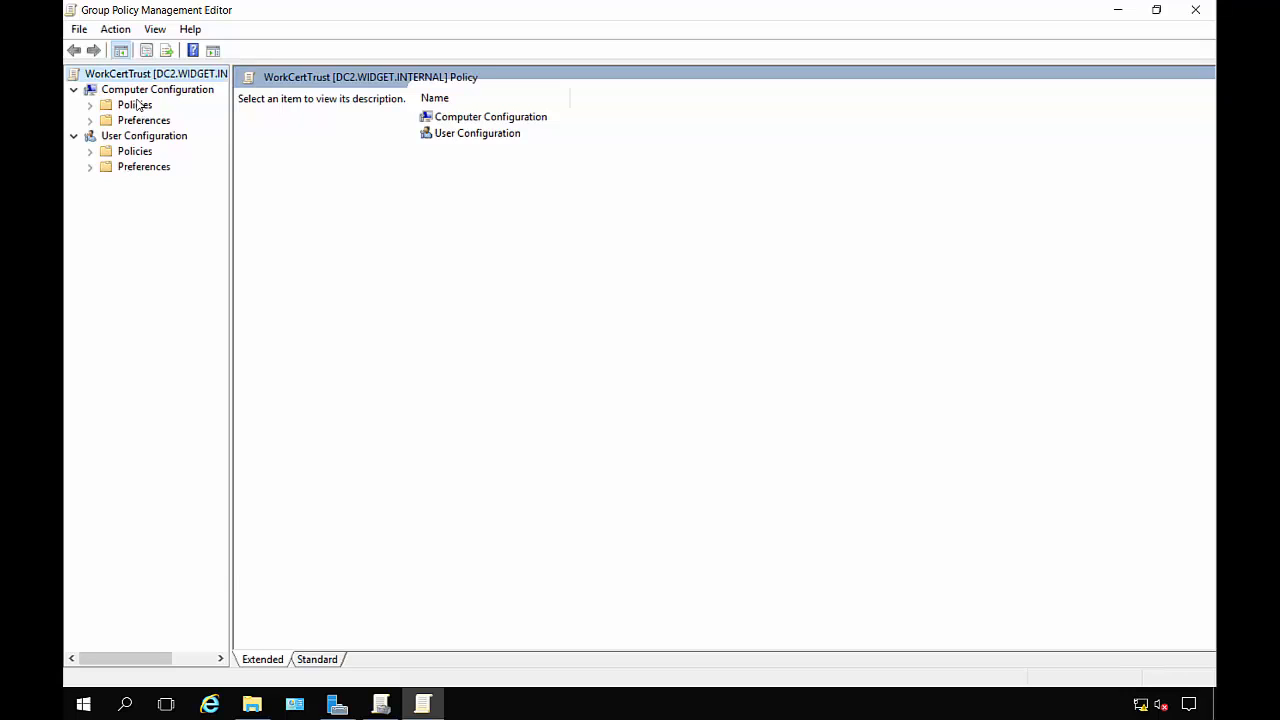
pyautogui.click(135, 104)
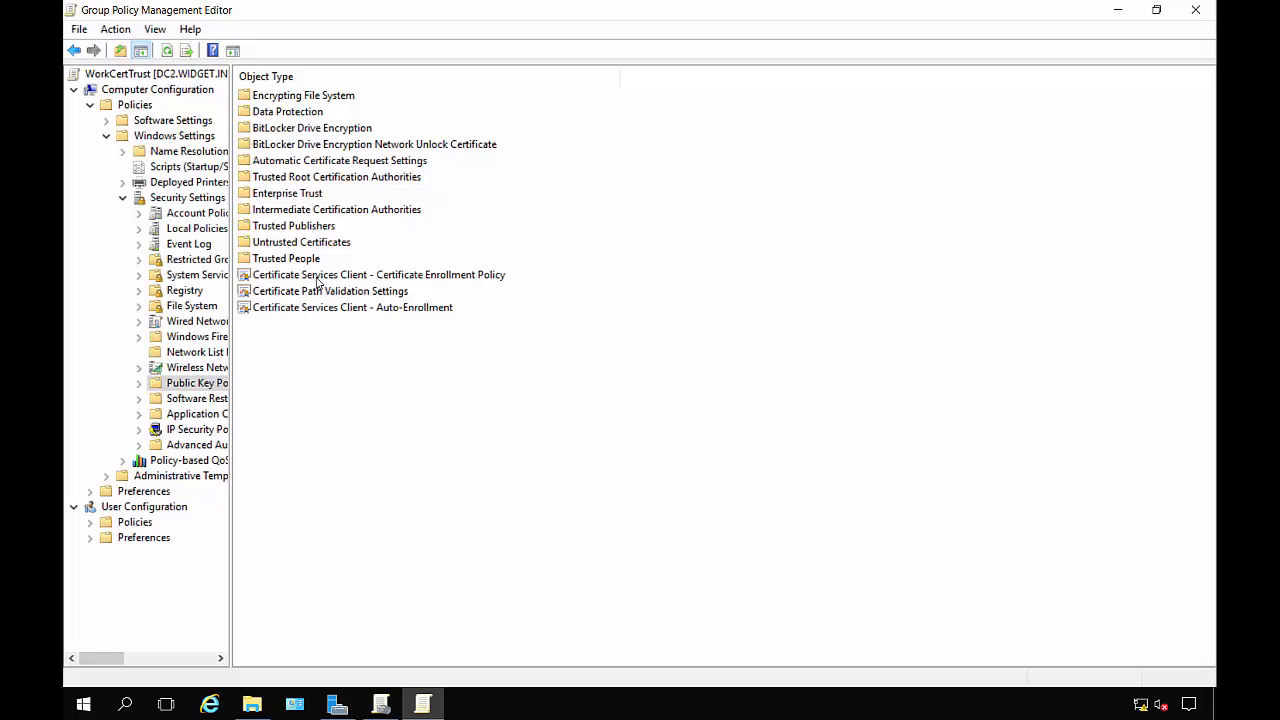
pyautogui.moveTo(342, 178)
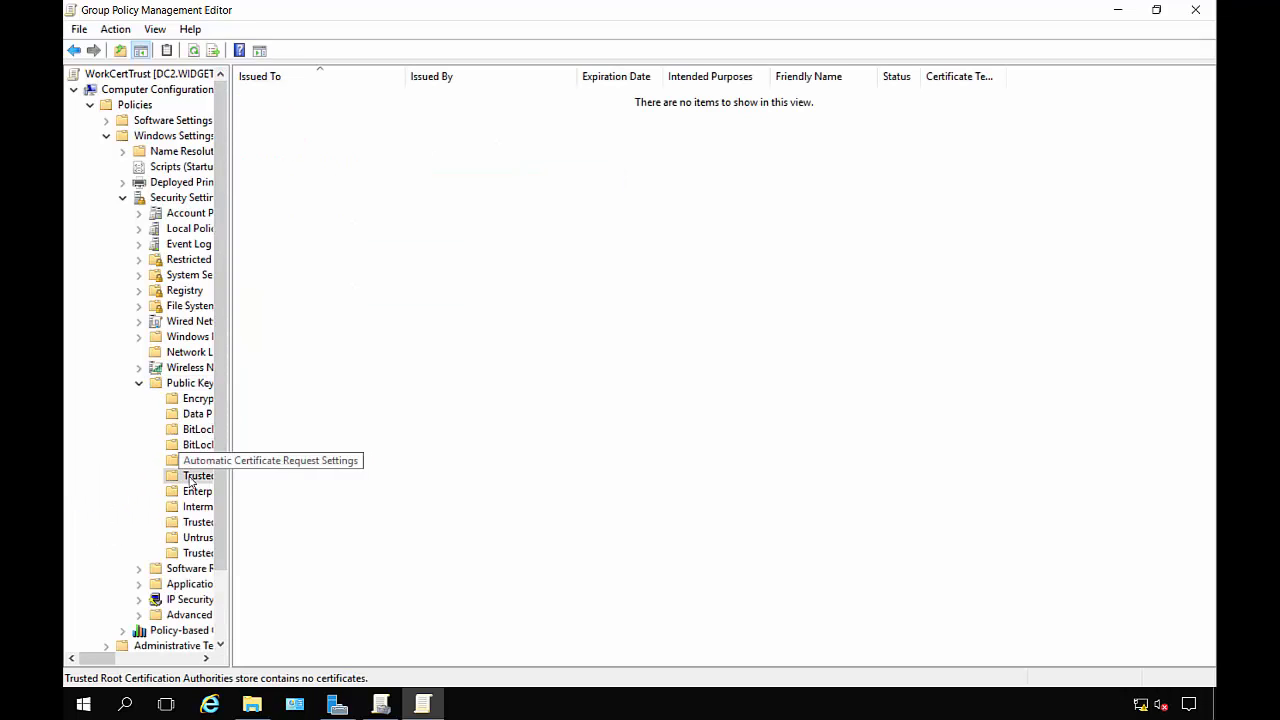
# Step: Import a certificate into Trusted Root, browsing to work.pfx in \\dc2\NETLOGON
pyautogui.rightClick(197, 475)
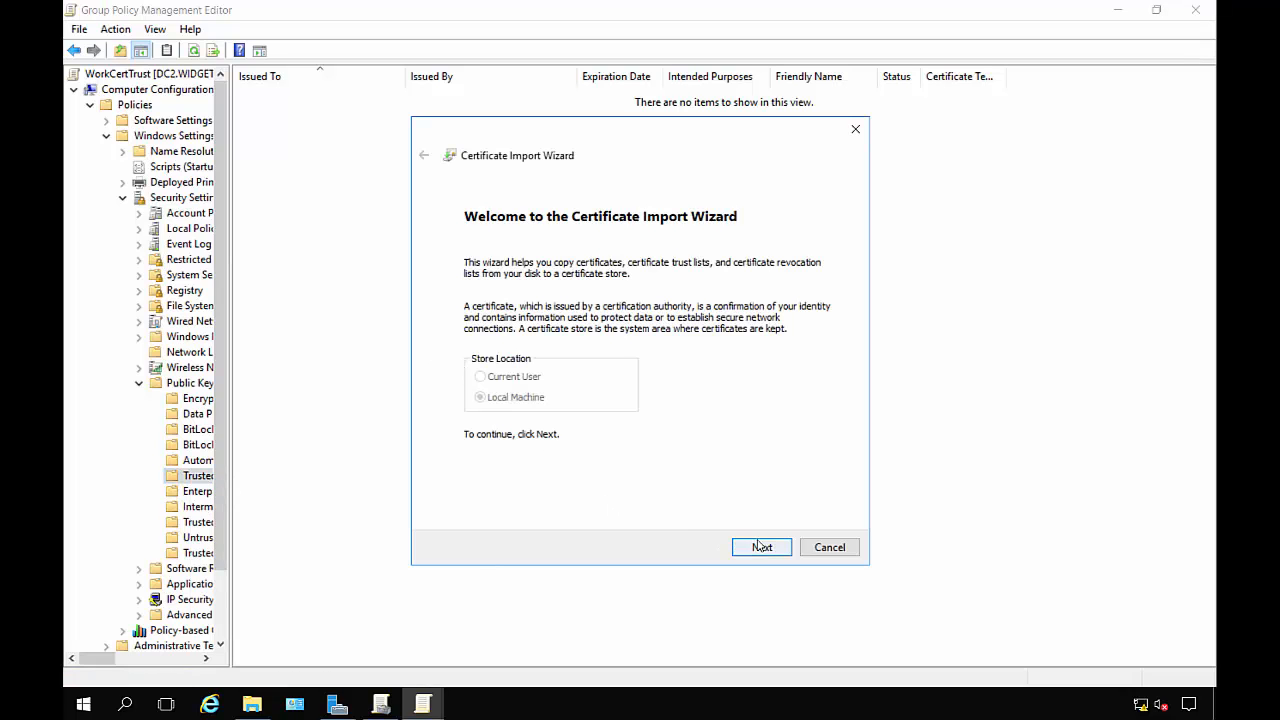
pyautogui.click(761, 547)
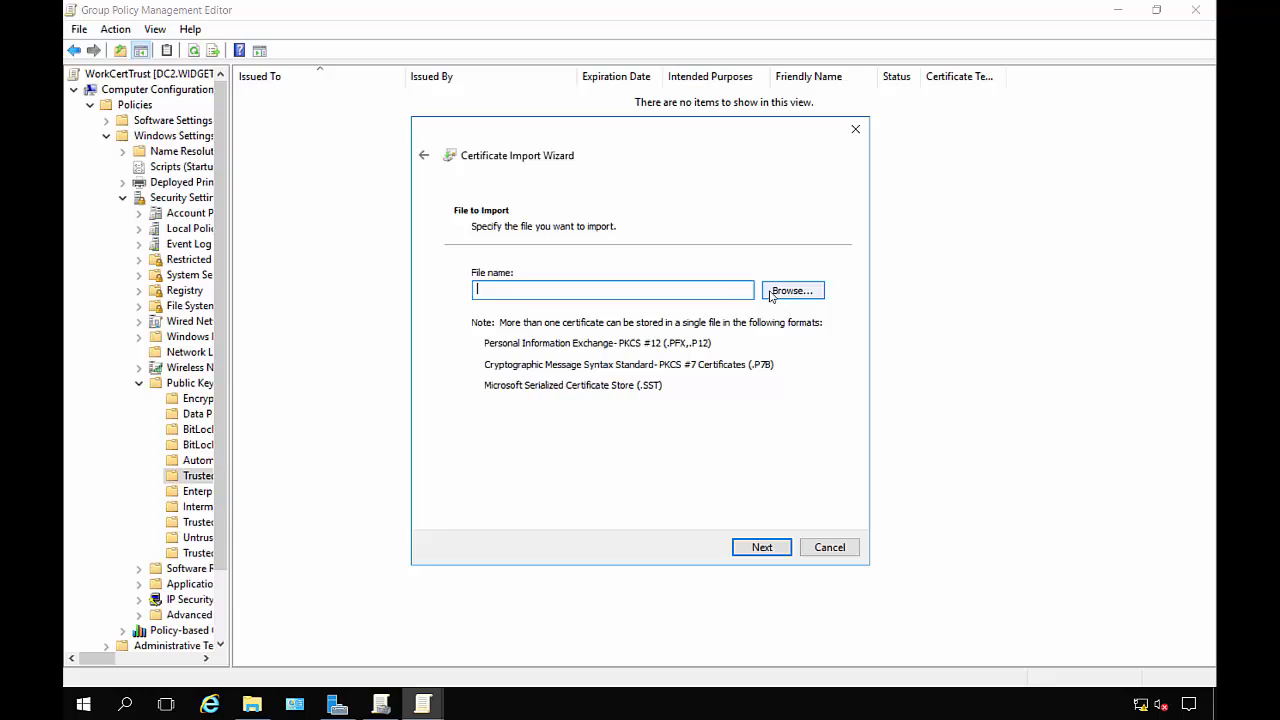
pyautogui.click(791, 290)
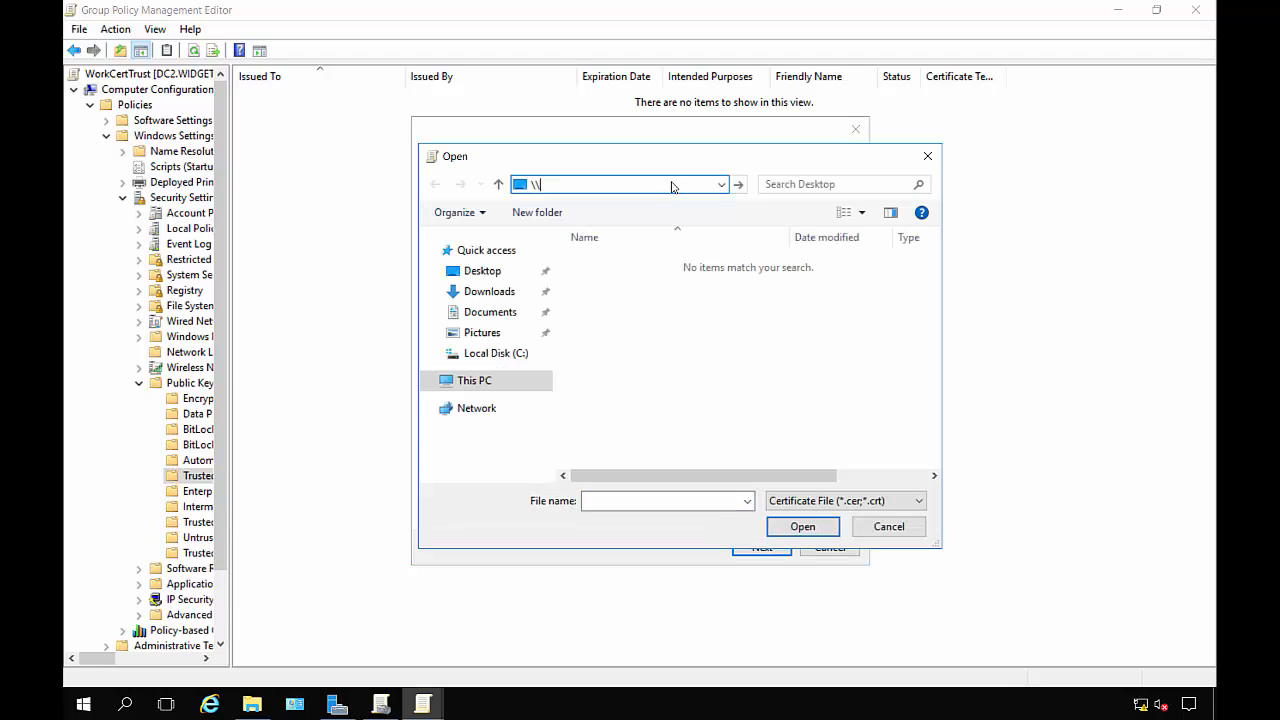
pyautogui.press('Return')
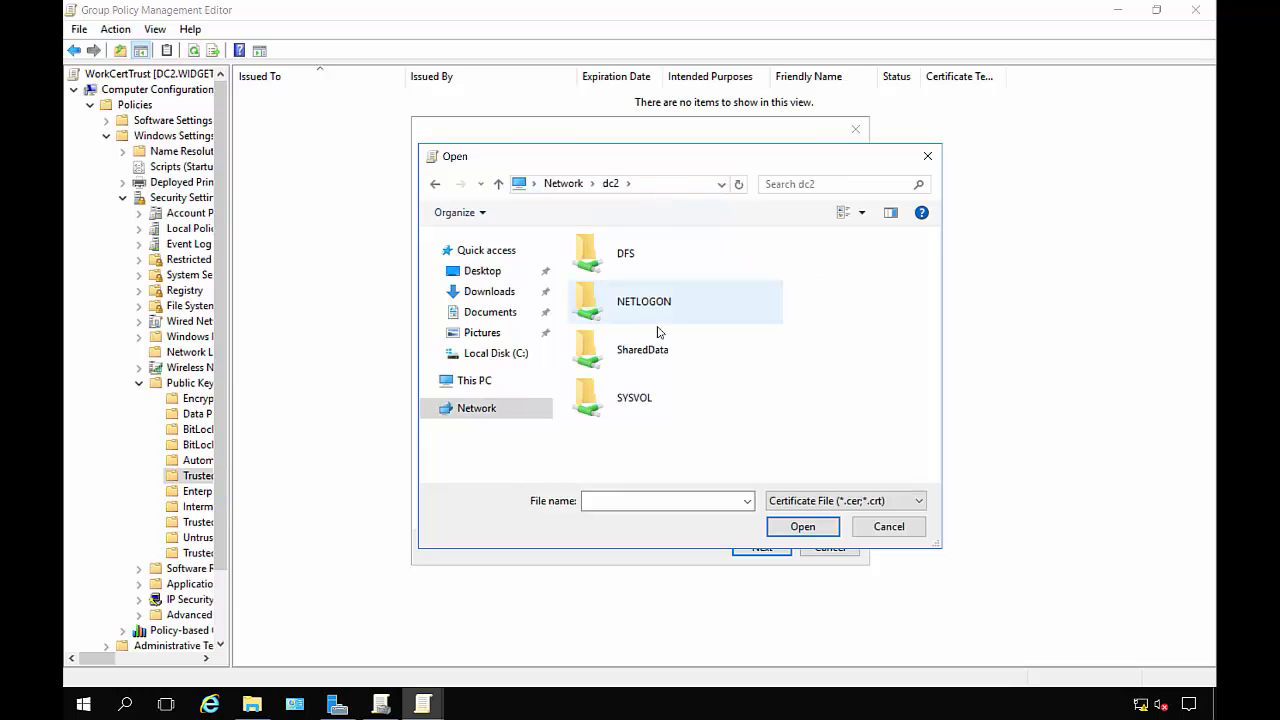
pyautogui.doubleClick(643, 301)
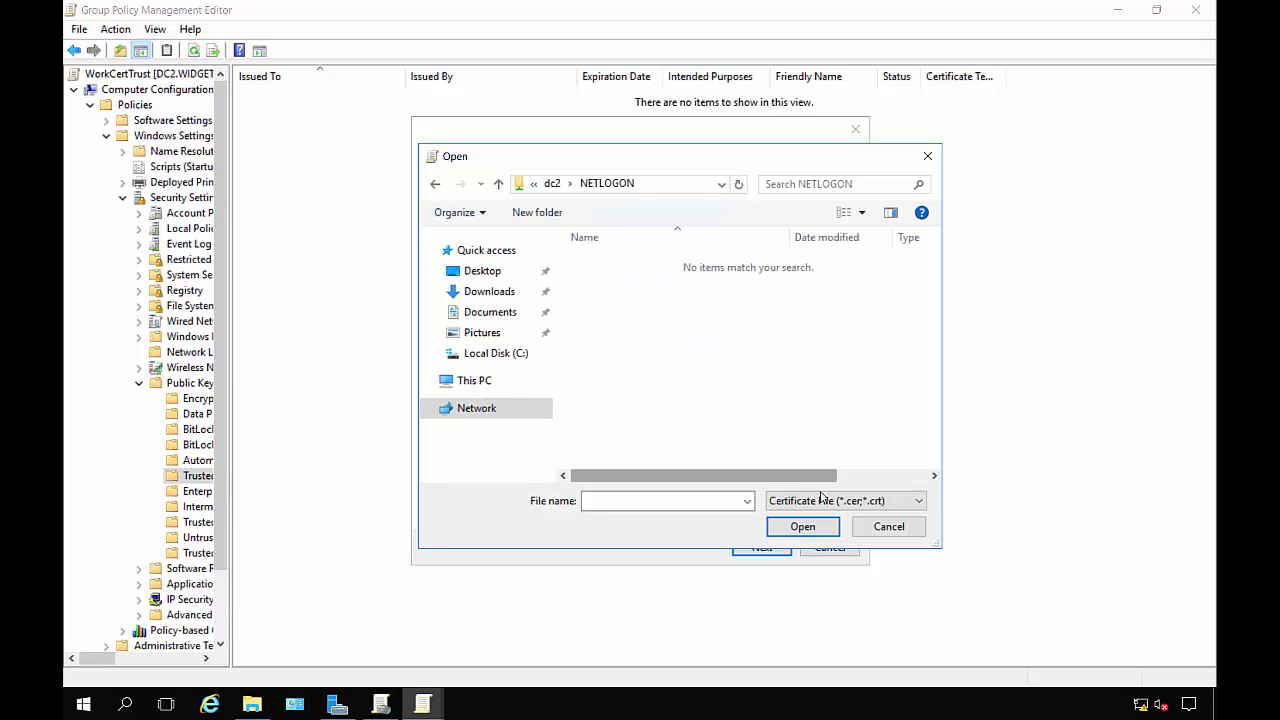
pyautogui.click(915, 500)
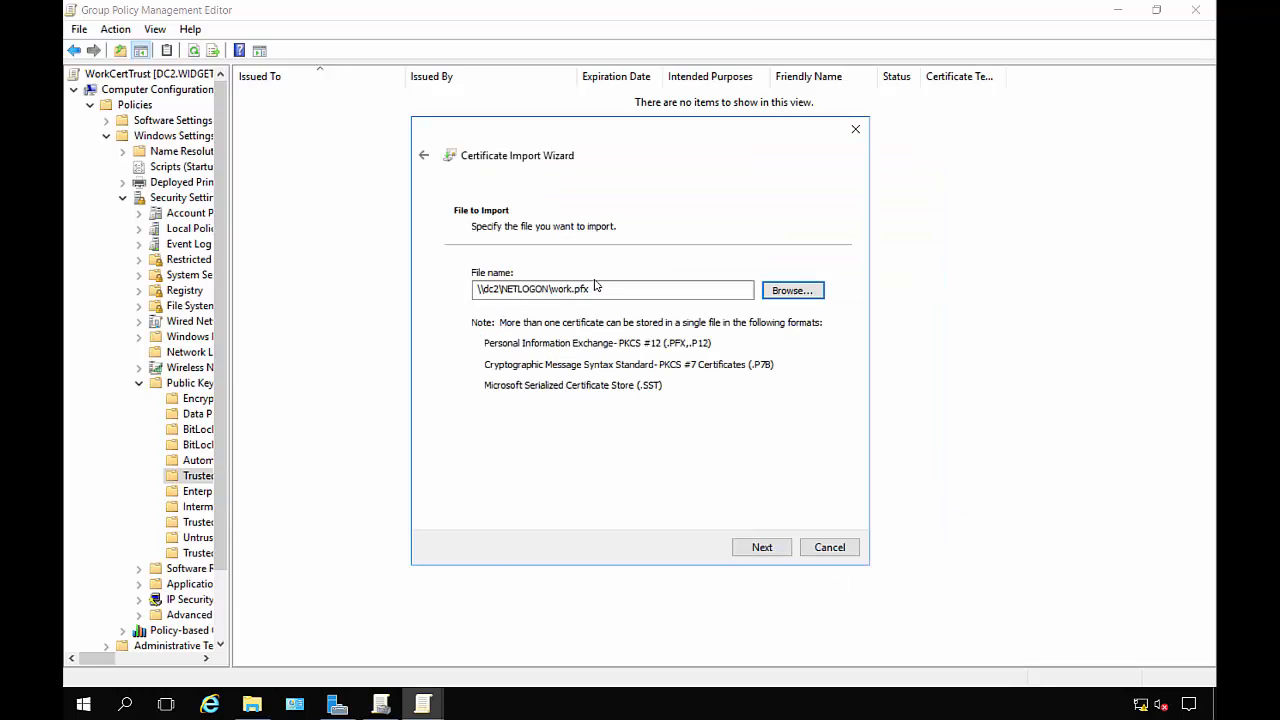
# Step: Import work.pfx with its password, exportable private key, and Trusted Root destination store
pyautogui.click(761, 547)
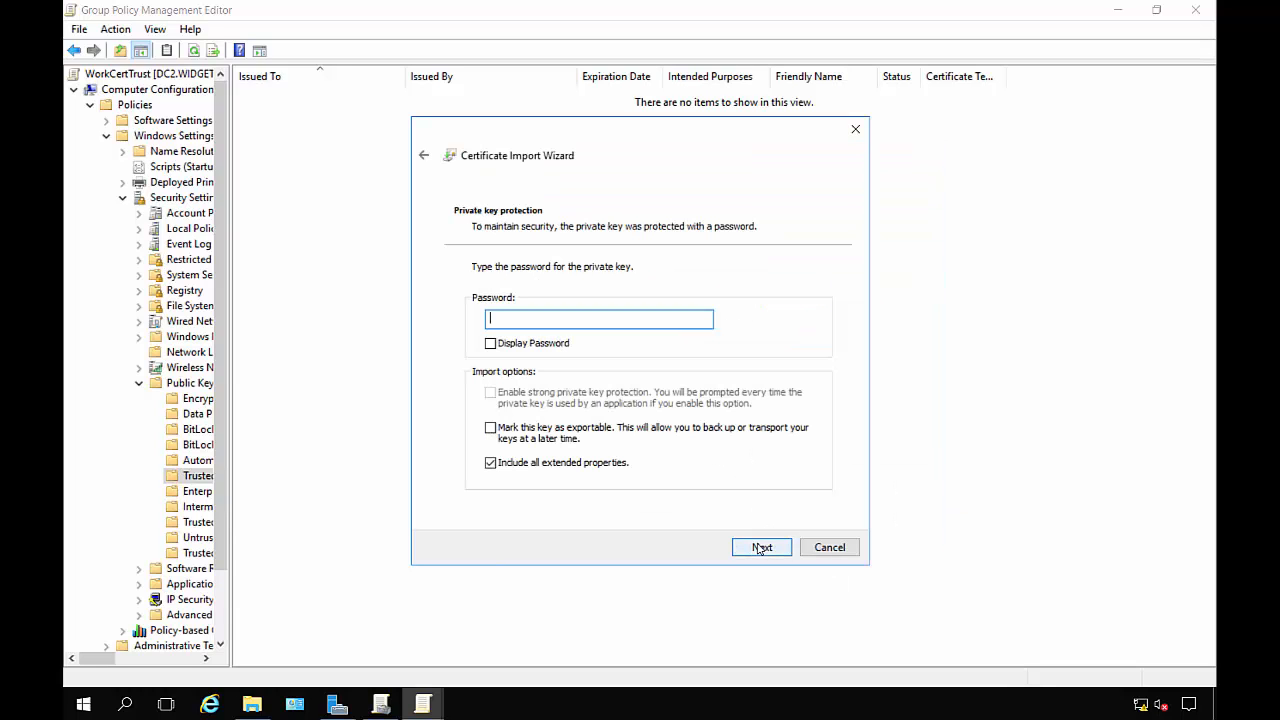
pyautogui.write('•')
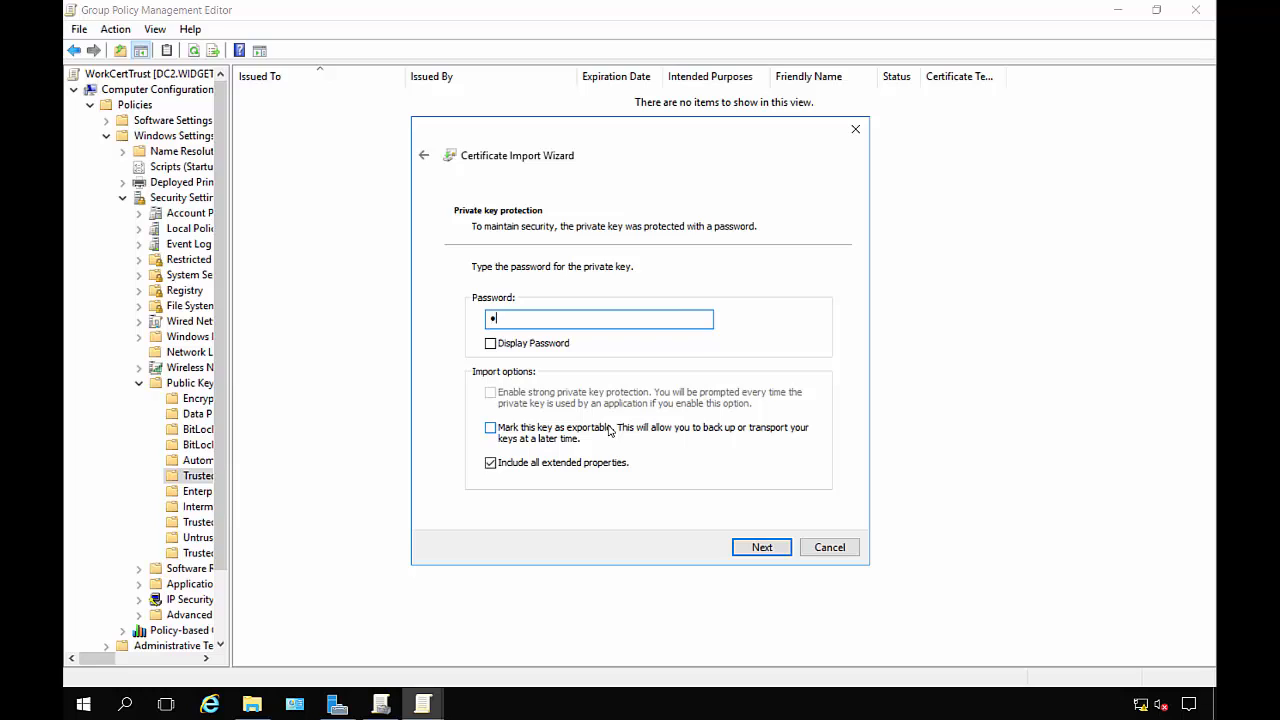
pyautogui.write('password')
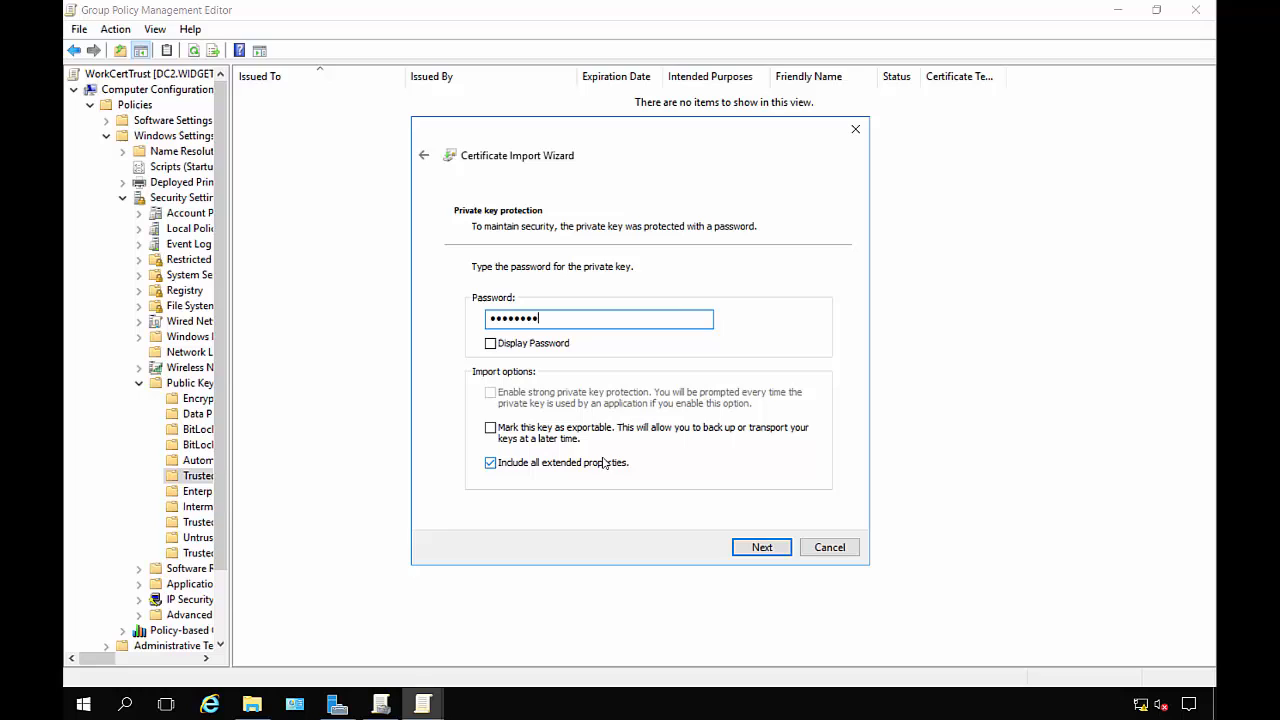
pyautogui.click(490, 427)
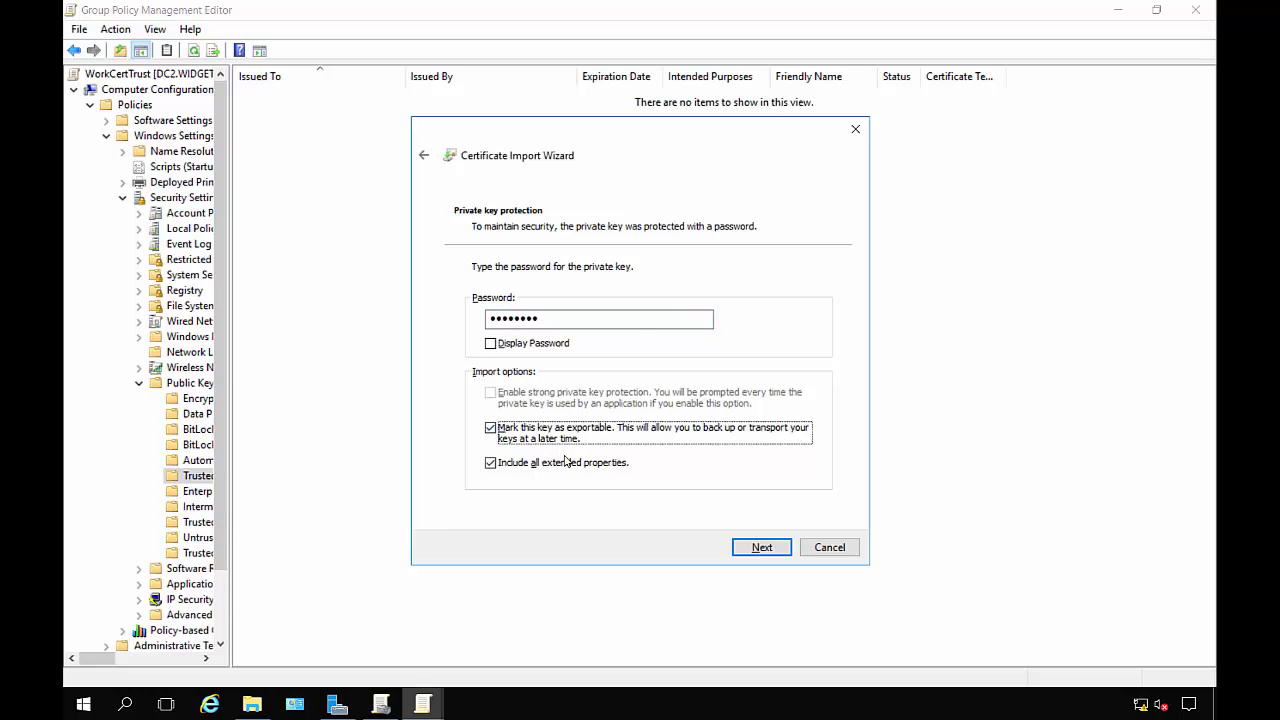
pyautogui.click(761, 547)
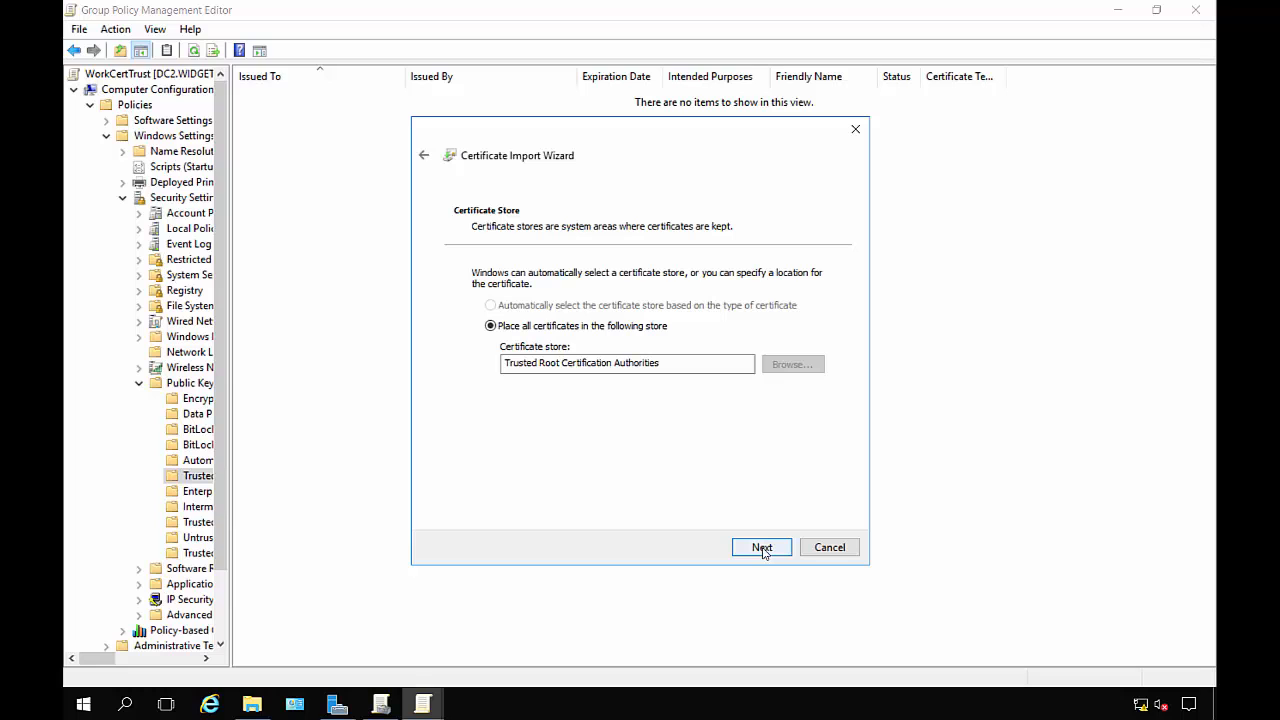
pyautogui.click(761, 547)
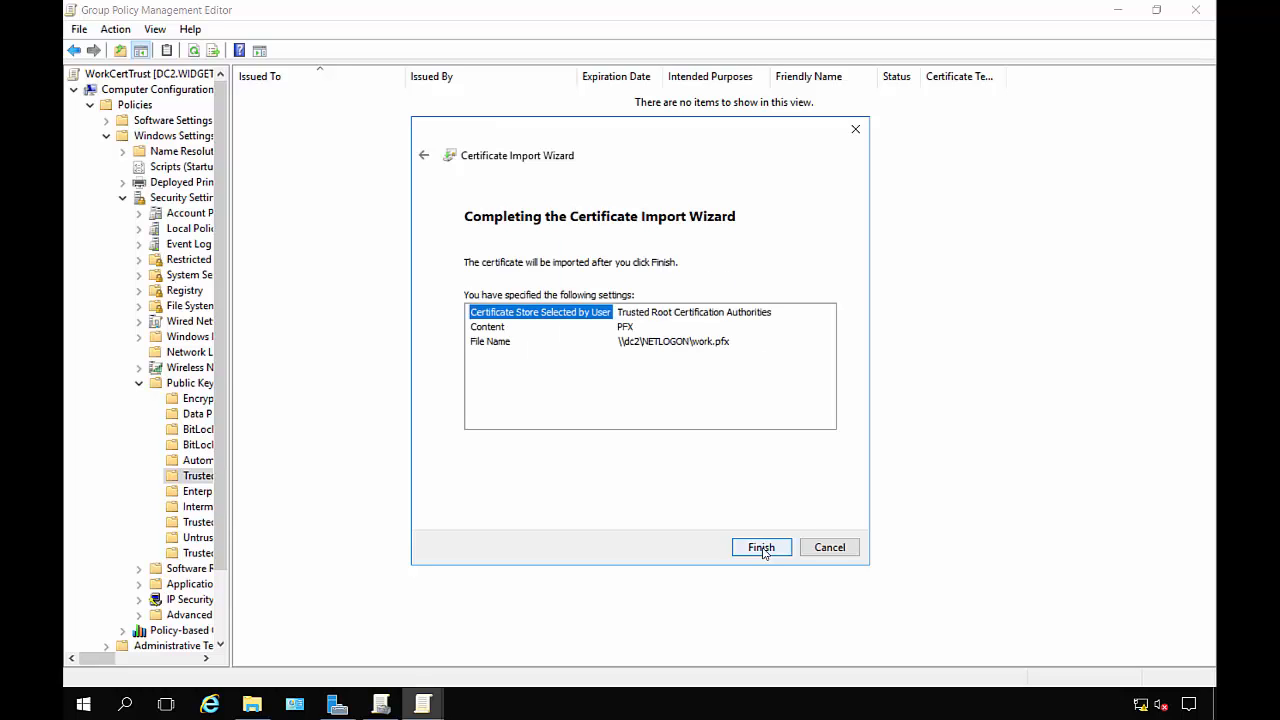
pyautogui.click(760, 547)
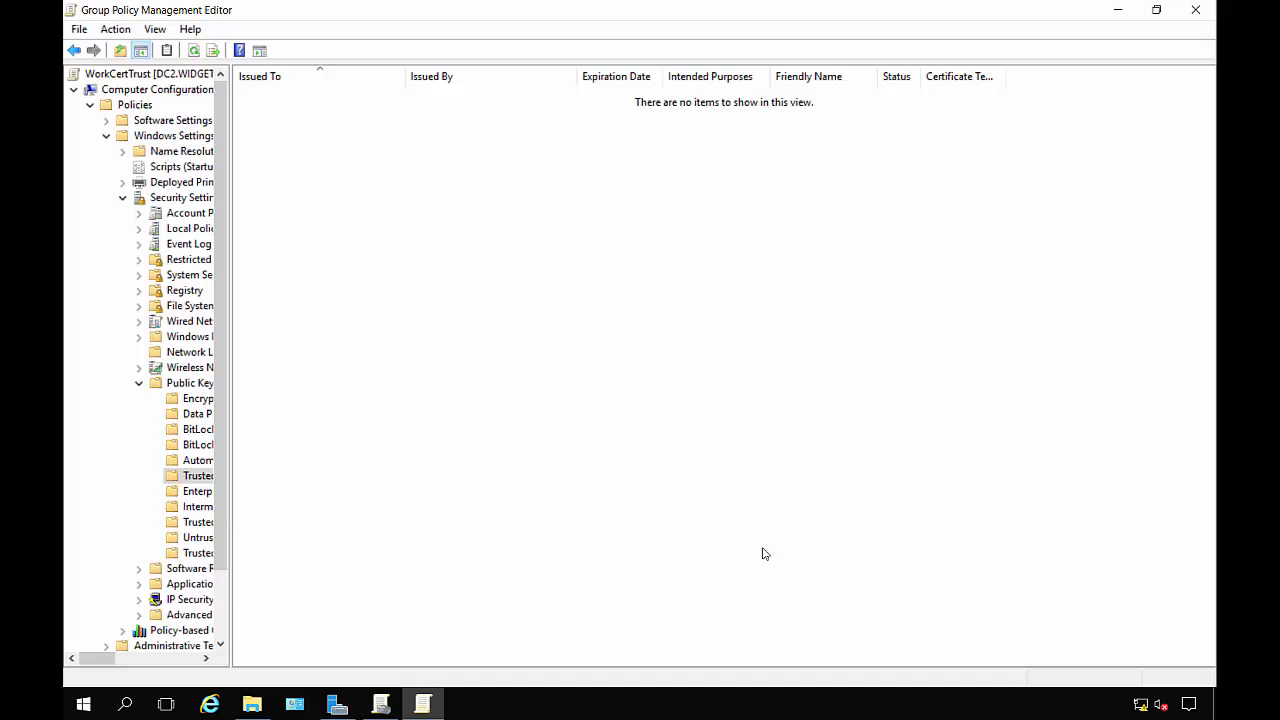
# Step: Refresh the Trusted Root store to list the vmhost2.widget.internal certificate
pyautogui.click(198, 475)
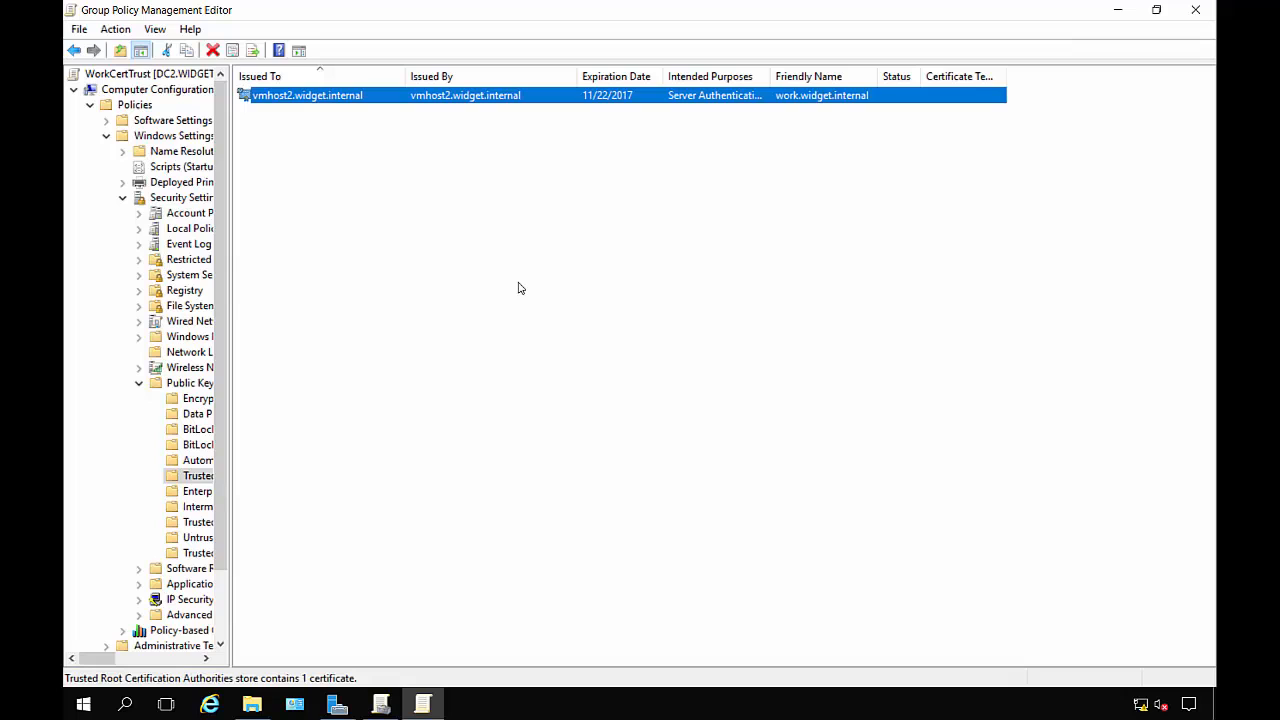
pyautogui.moveTo(530, 281)
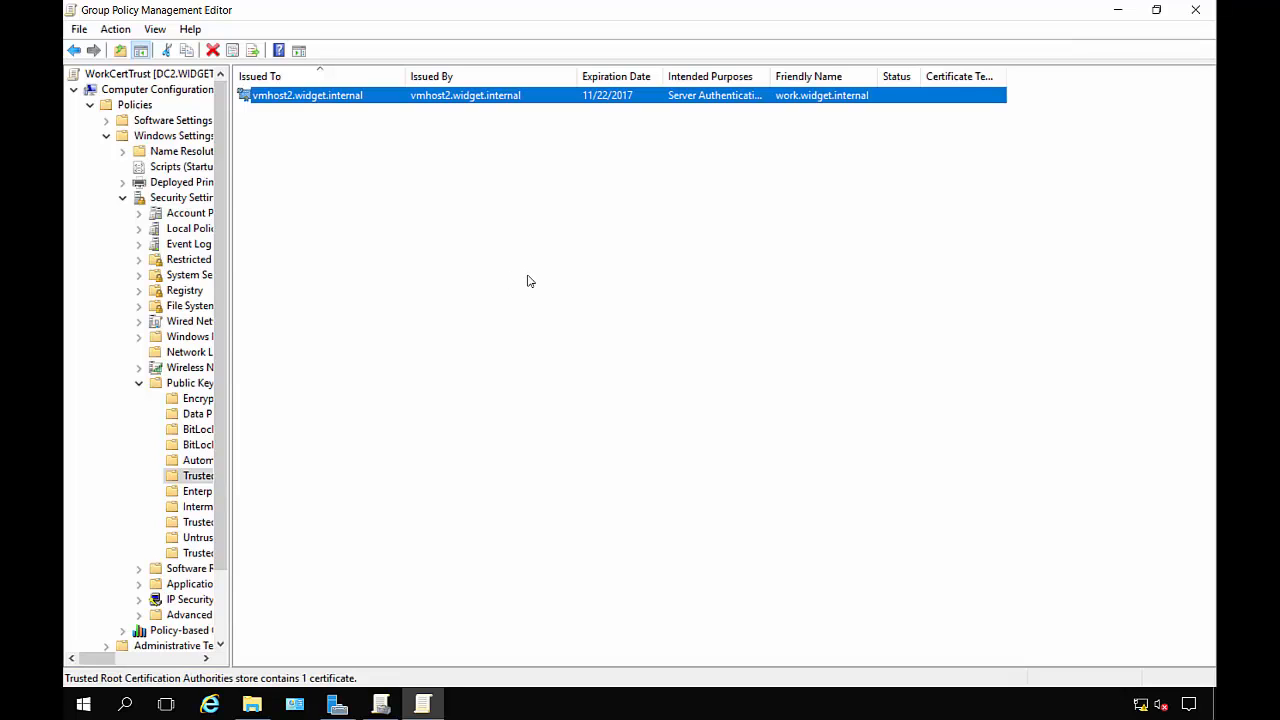